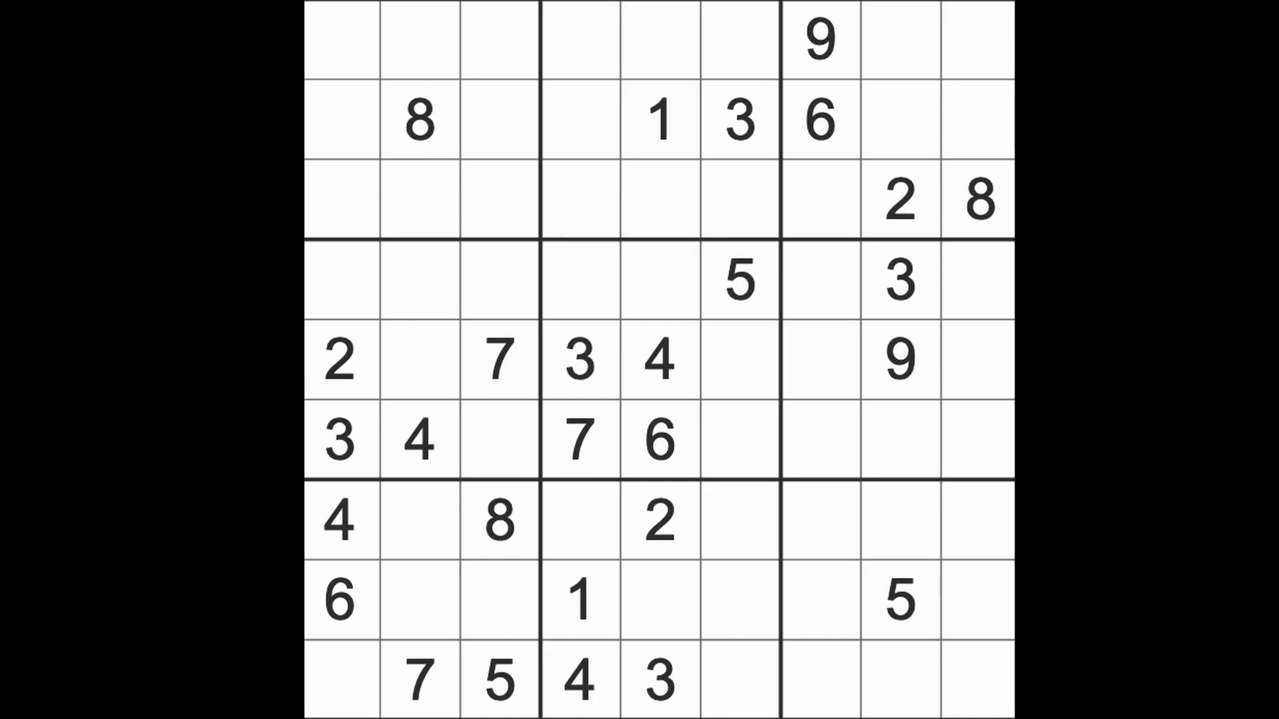
Step: Enter 5 in row 7 column 4, select row 5 column 2, and highlight the 3s
{"action": "left_click", "coordinate": [902, 610]}
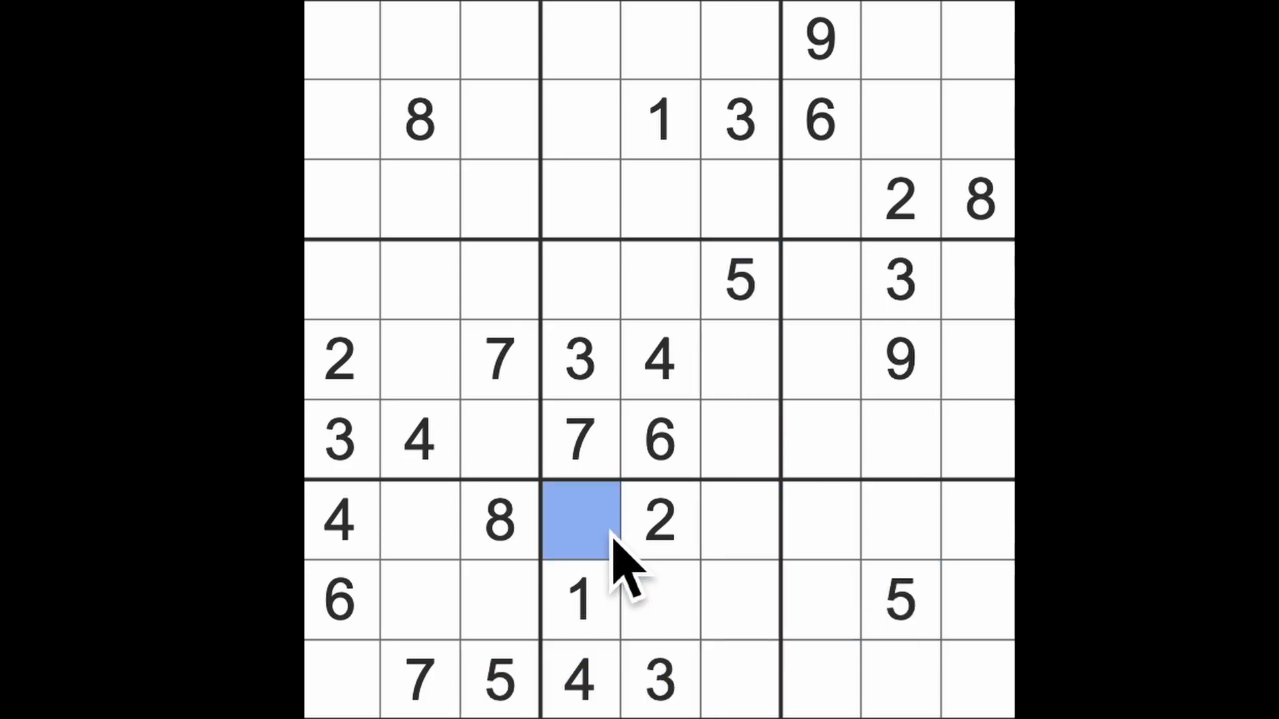
{"action": "type", "text": "5"}
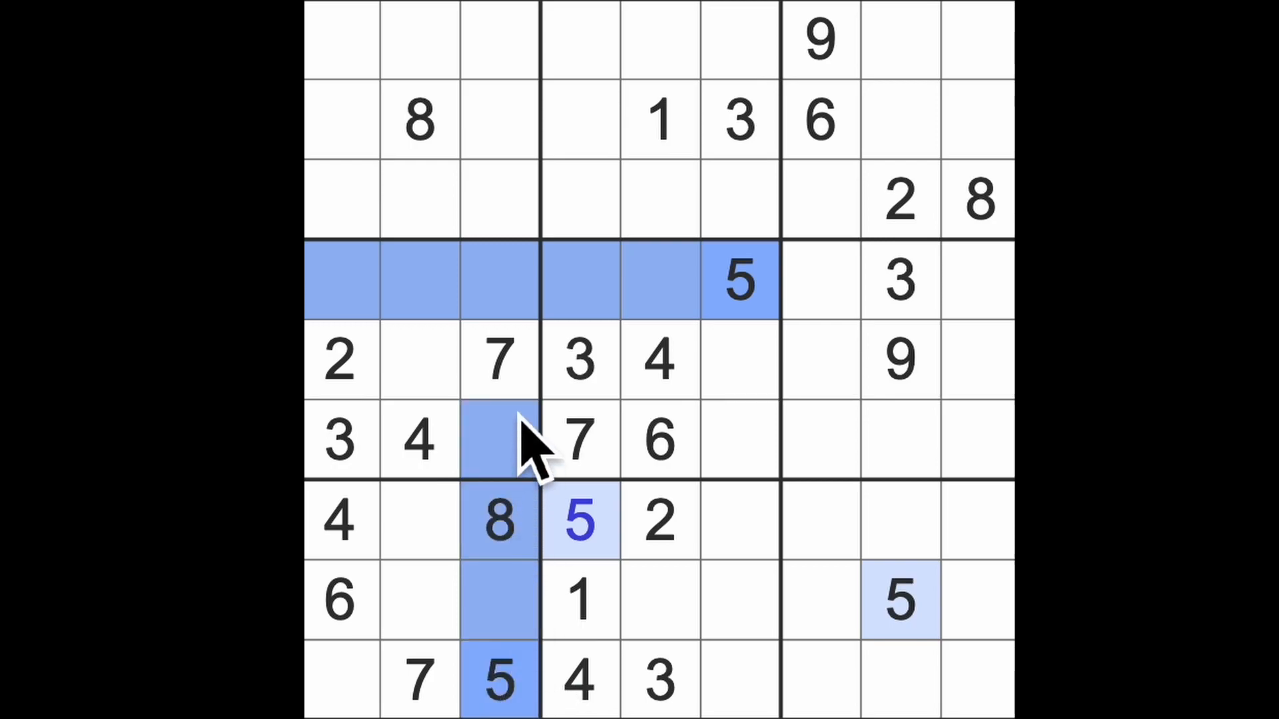
{"action": "left_click", "coordinate": [415, 359]}
{"action": "type", "text": "5"}
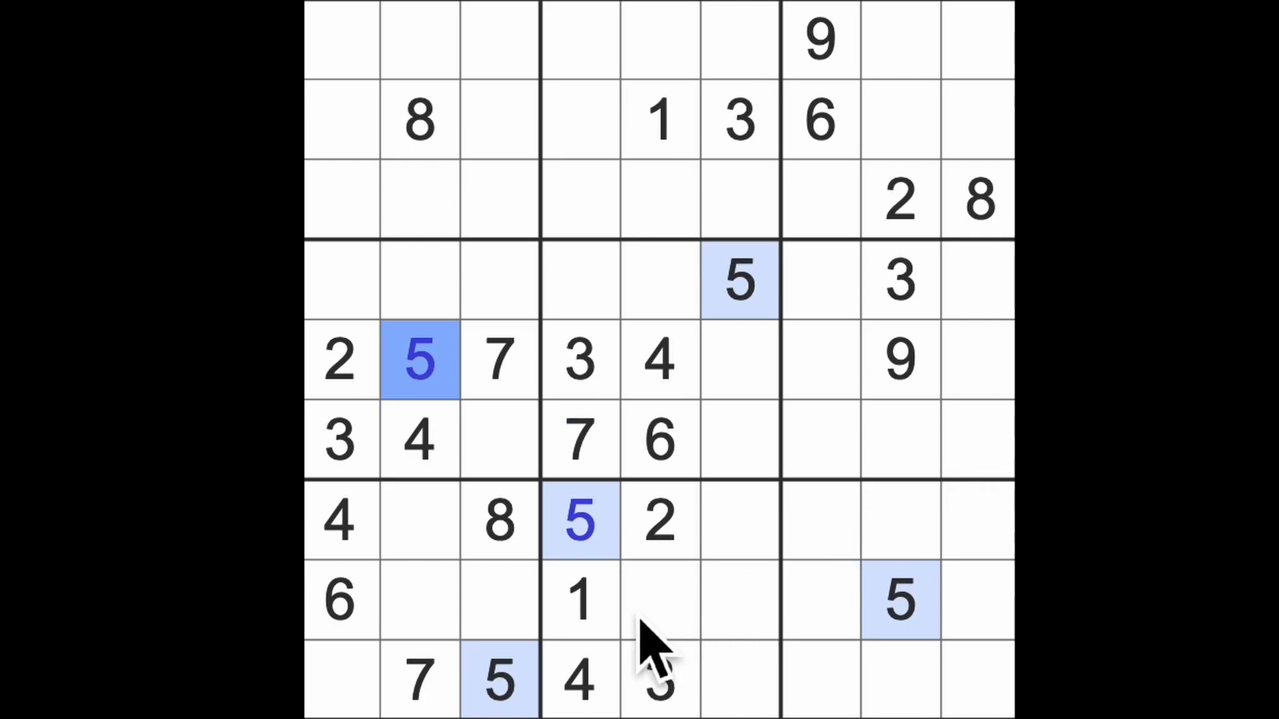
{"action": "left_click", "coordinate": [580, 609]}
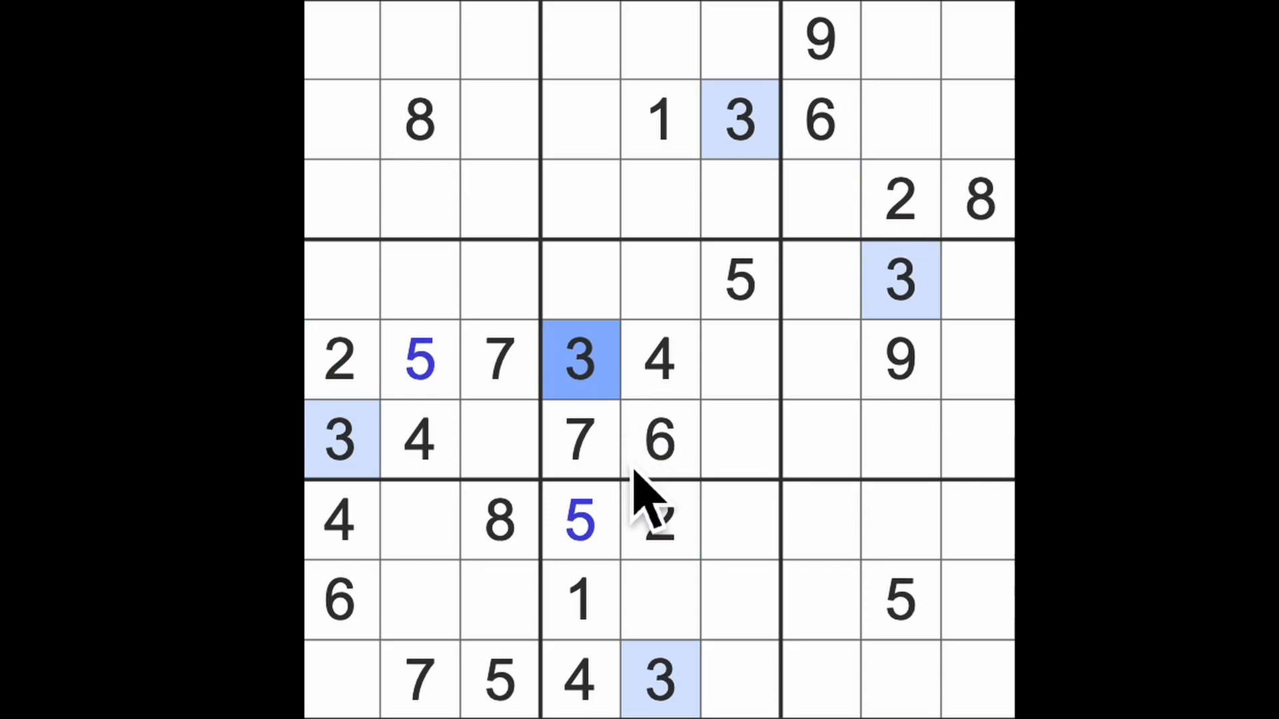
{"action": "mouse_move", "coordinate": [657, 504]}
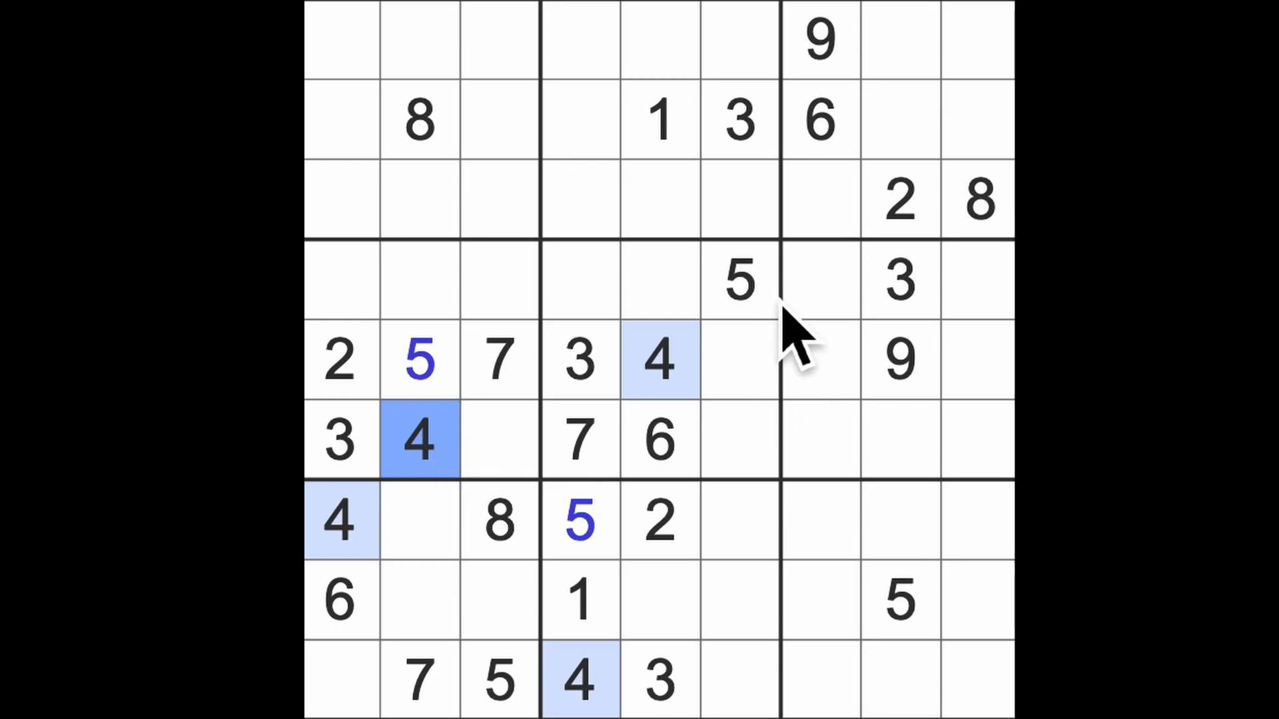
Step: Select row 5 column 9 for the 6 and highlight the given 7s and 8s
{"action": "left_click", "coordinate": [738, 280]}
{"action": "type", "text": "6"}
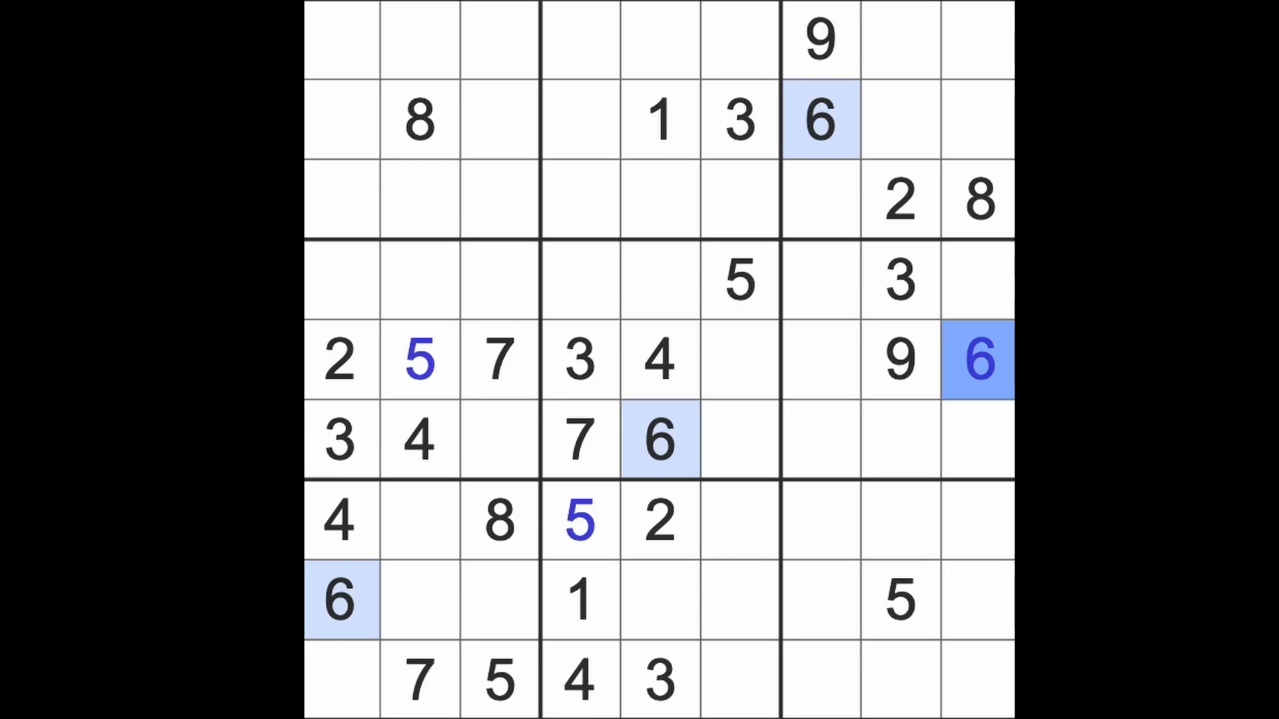
{"action": "left_click", "coordinate": [578, 441]}
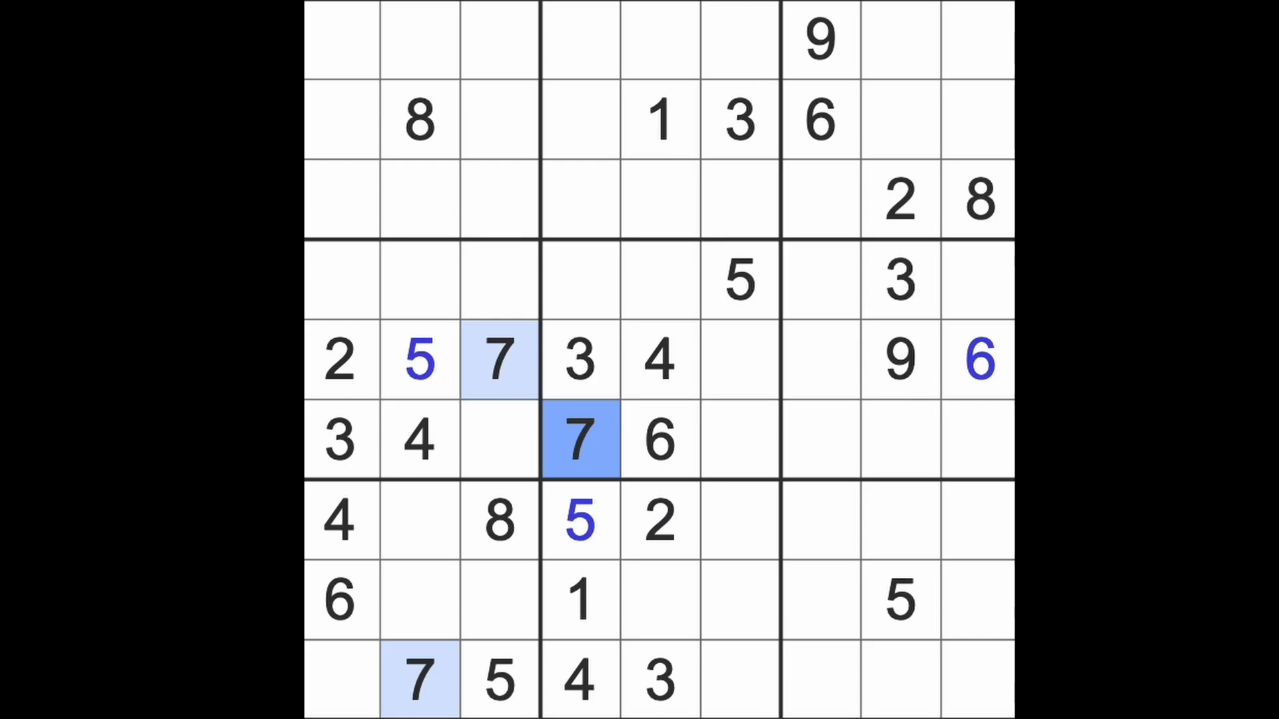
{"action": "mouse_move", "coordinate": [1014, 229]}
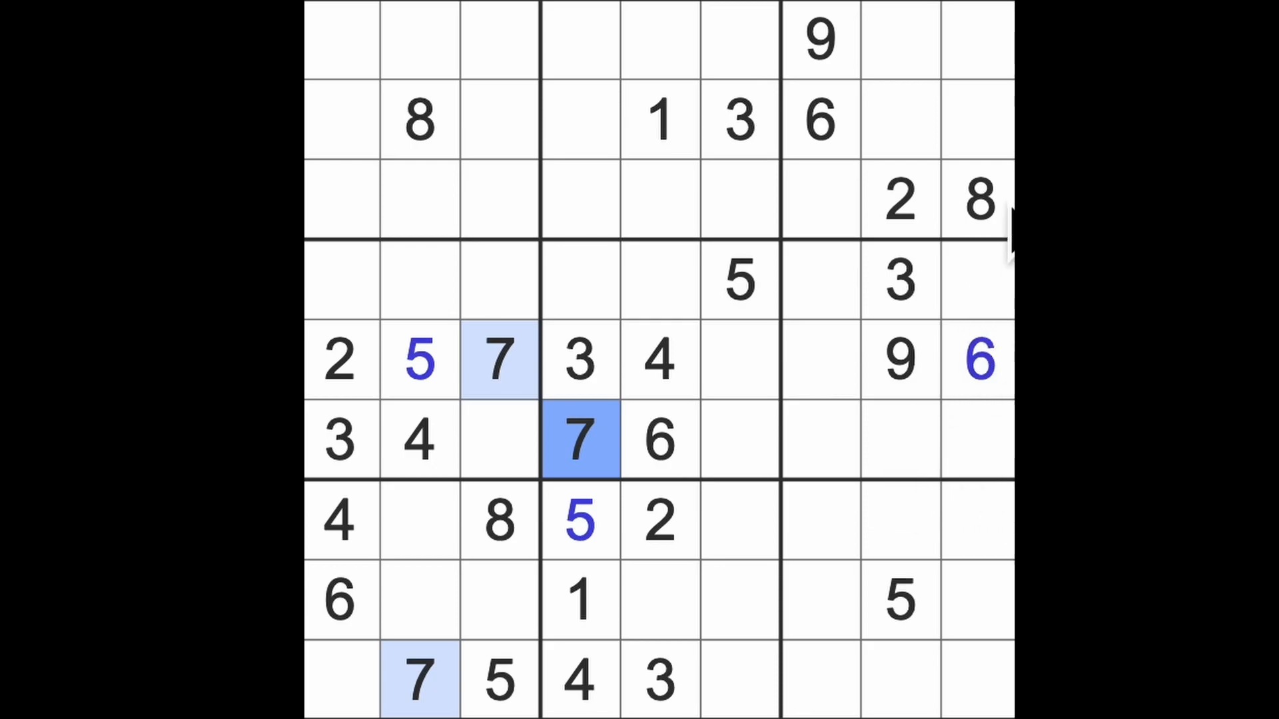
{"action": "left_click", "coordinate": [975, 200]}
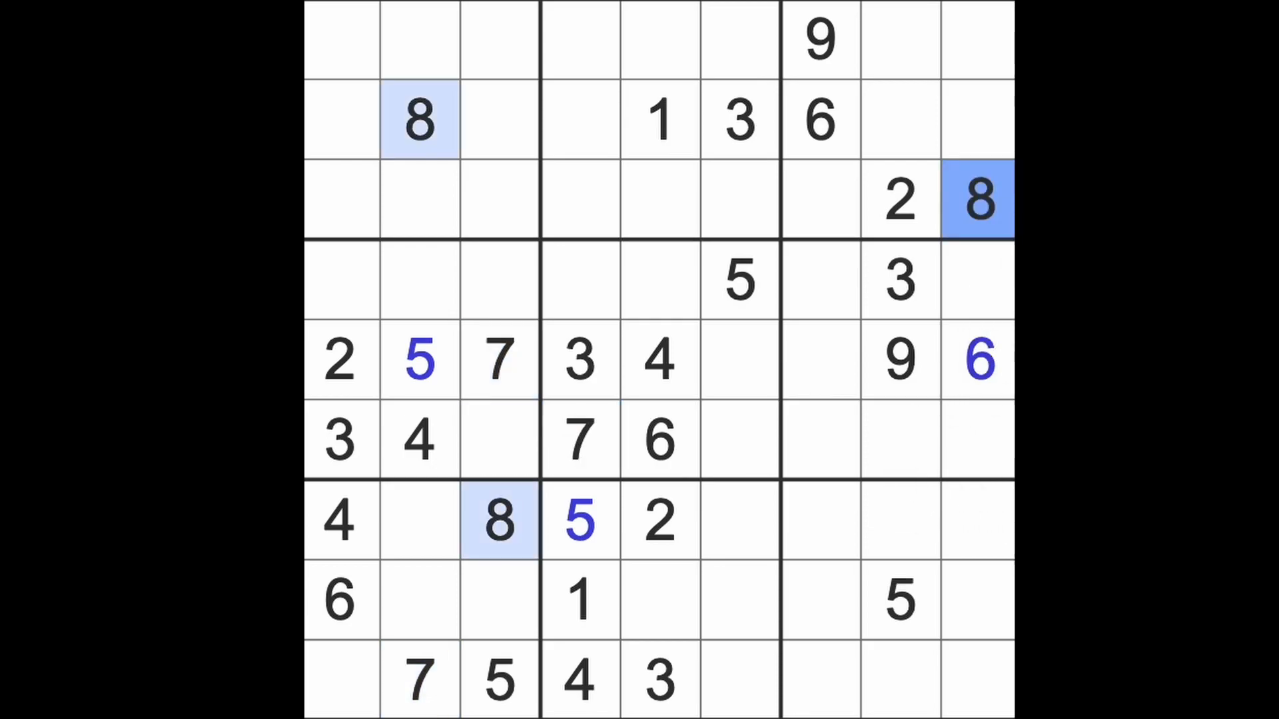
Step: Enter 8, 2 and 9 into row 4 at columns 1, 4 and 5
{"action": "left_click", "coordinate": [497, 358]}
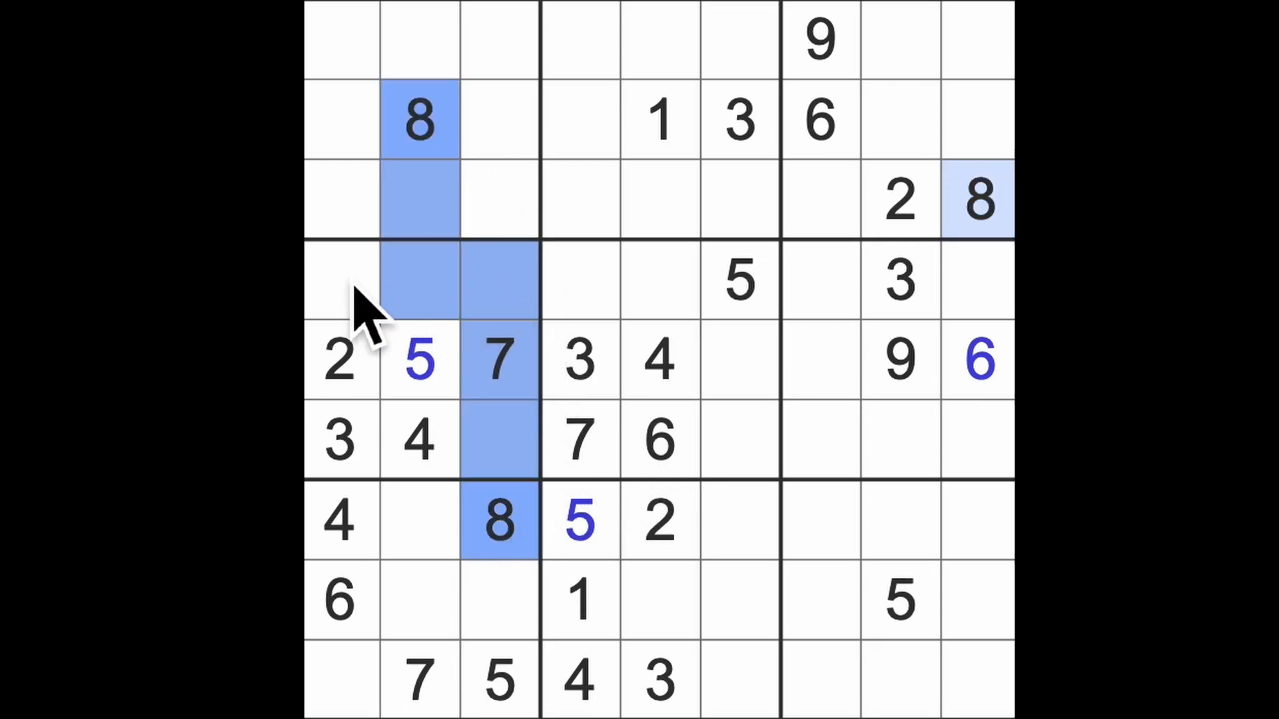
{"action": "left_click", "coordinate": [344, 281]}
{"action": "type", "text": "8"}
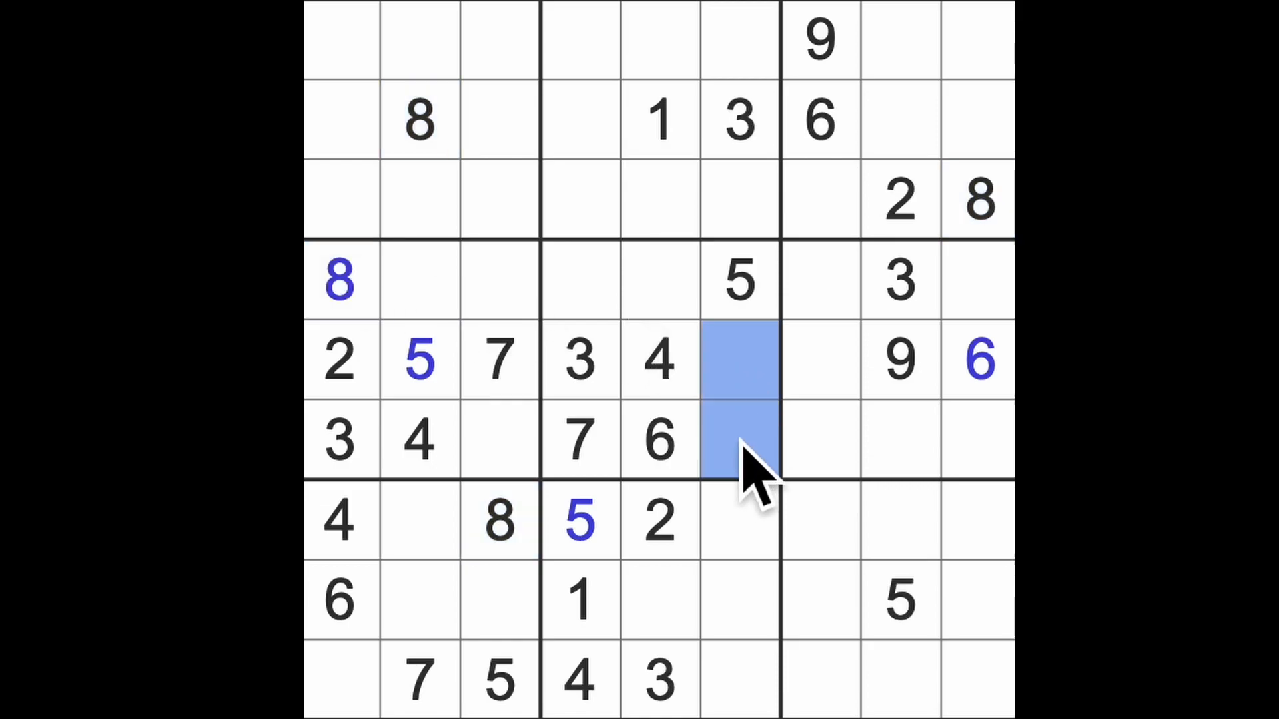
{"action": "left_click", "coordinate": [661, 123]}
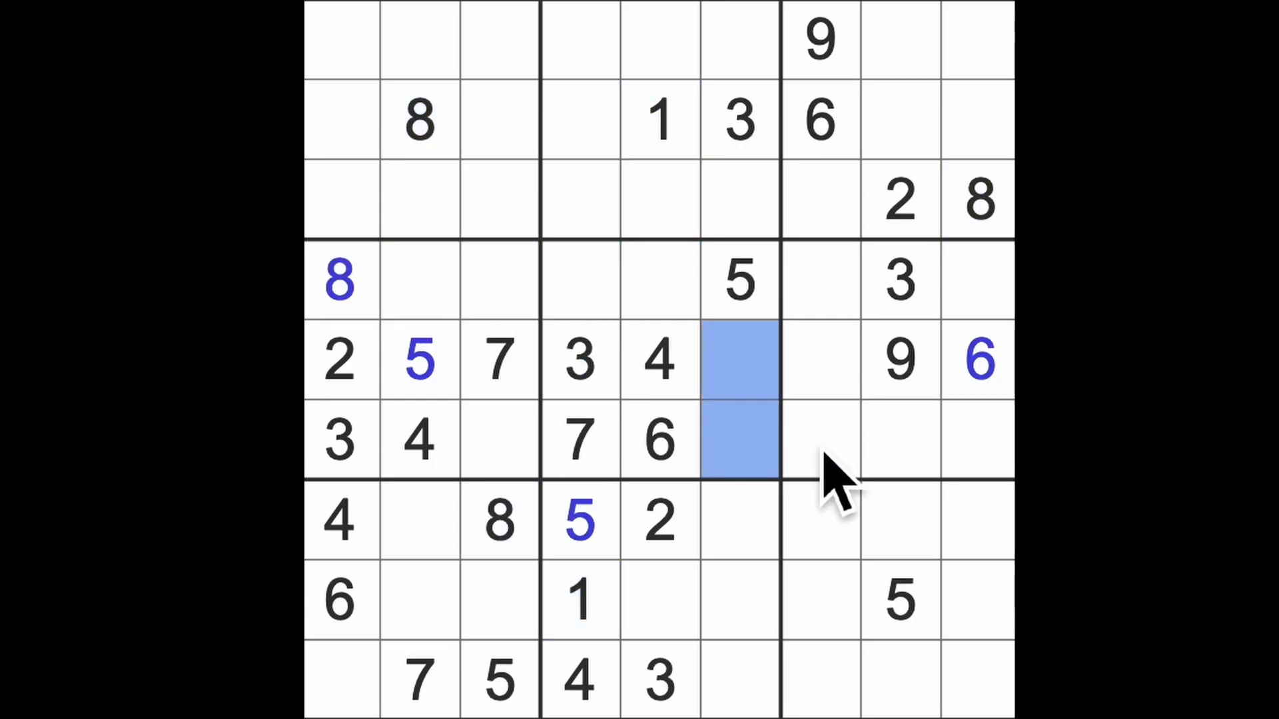
{"action": "mouse_move", "coordinate": [660, 307]}
{"action": "type", "text": "2"}
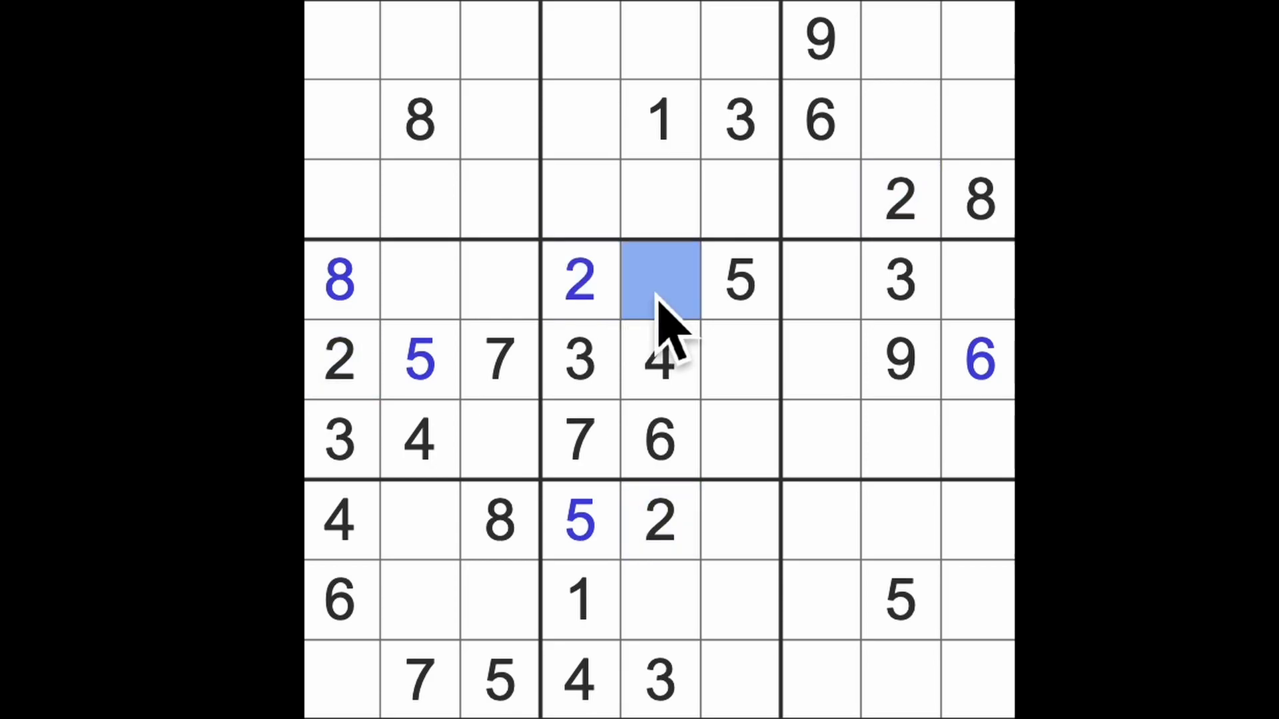
{"action": "type", "text": "9"}
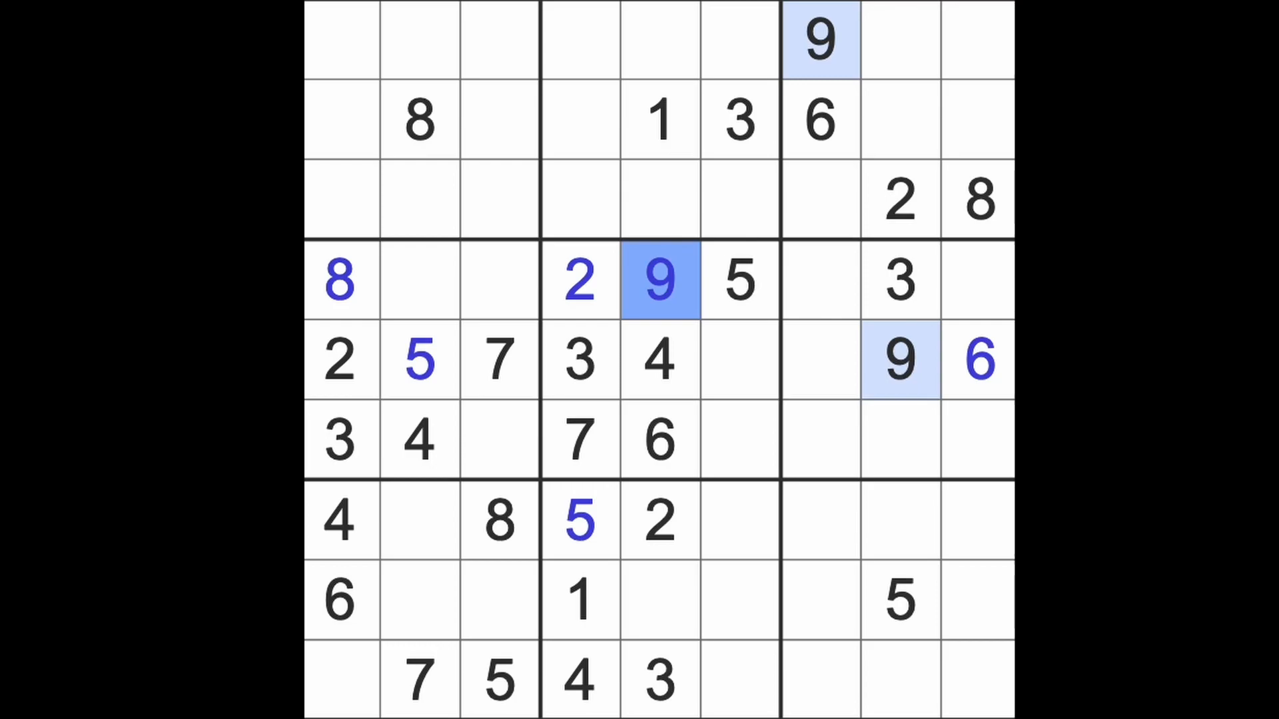
Step: Put a 9 in row 6 column 3 and highlight every given 2
{"action": "left_click", "coordinate": [337, 281]}
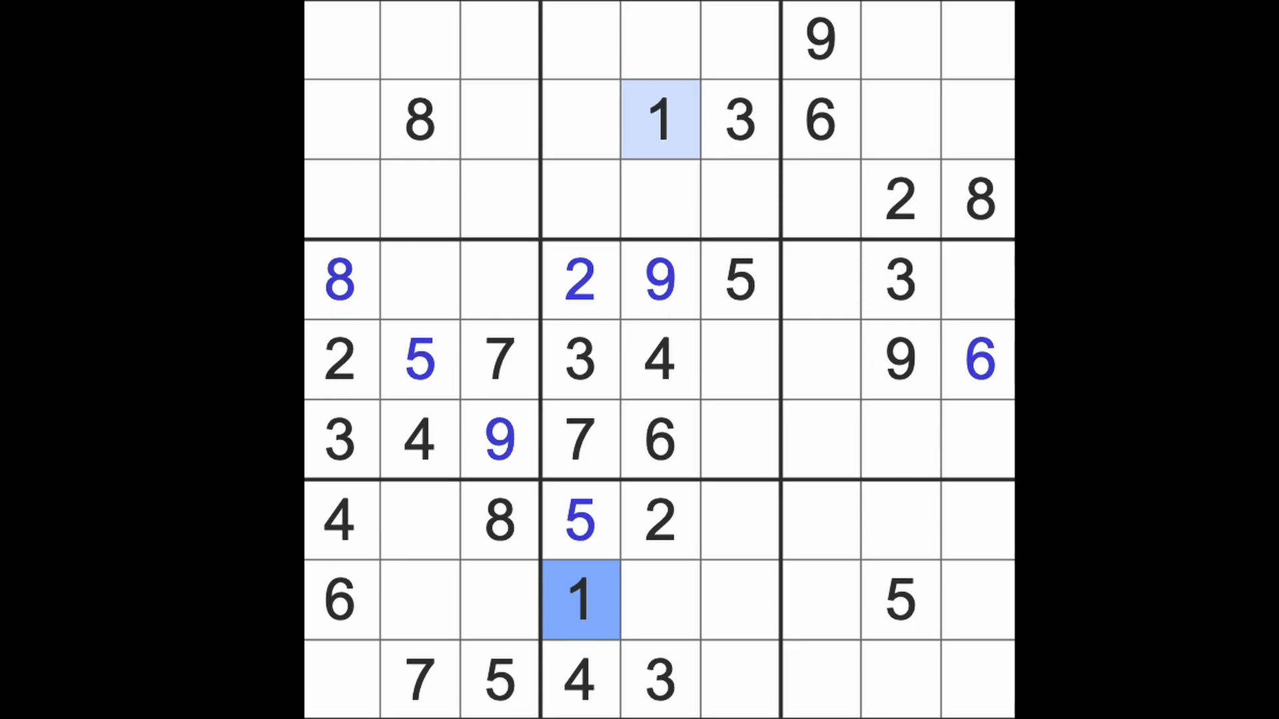
{"action": "left_click", "coordinate": [657, 522]}
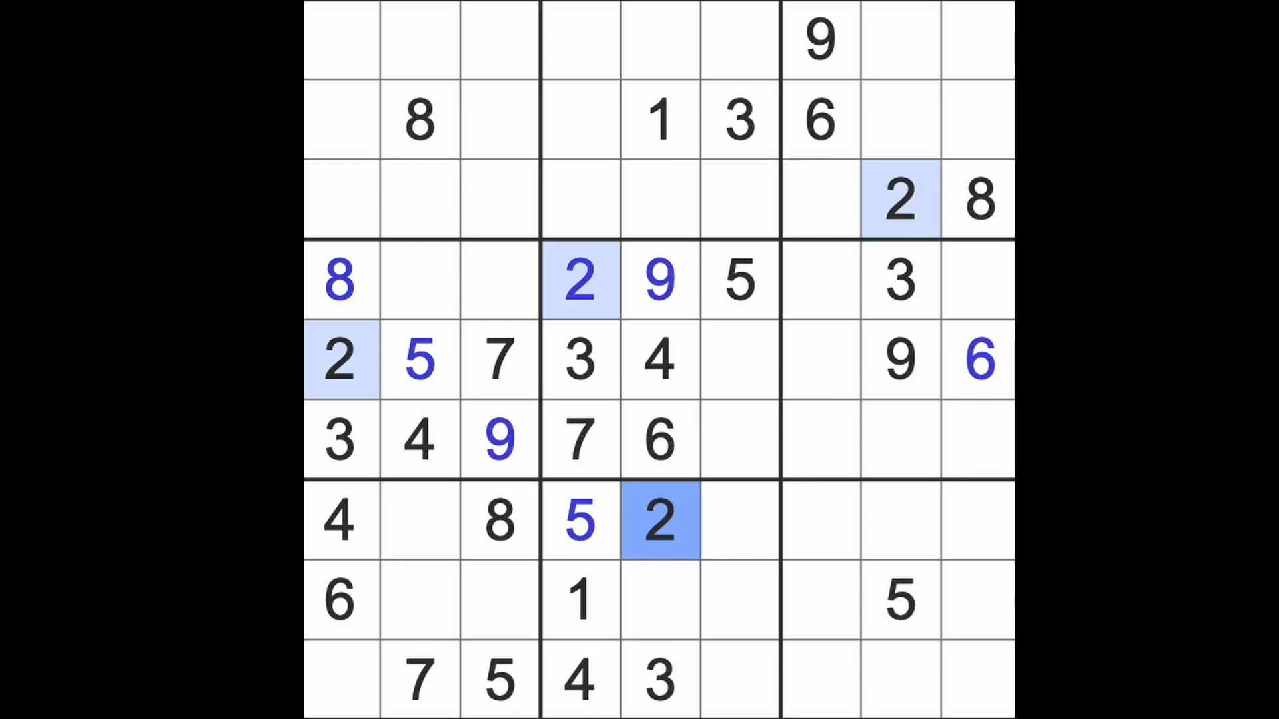
{"action": "mouse_move", "coordinate": [636, 331]}
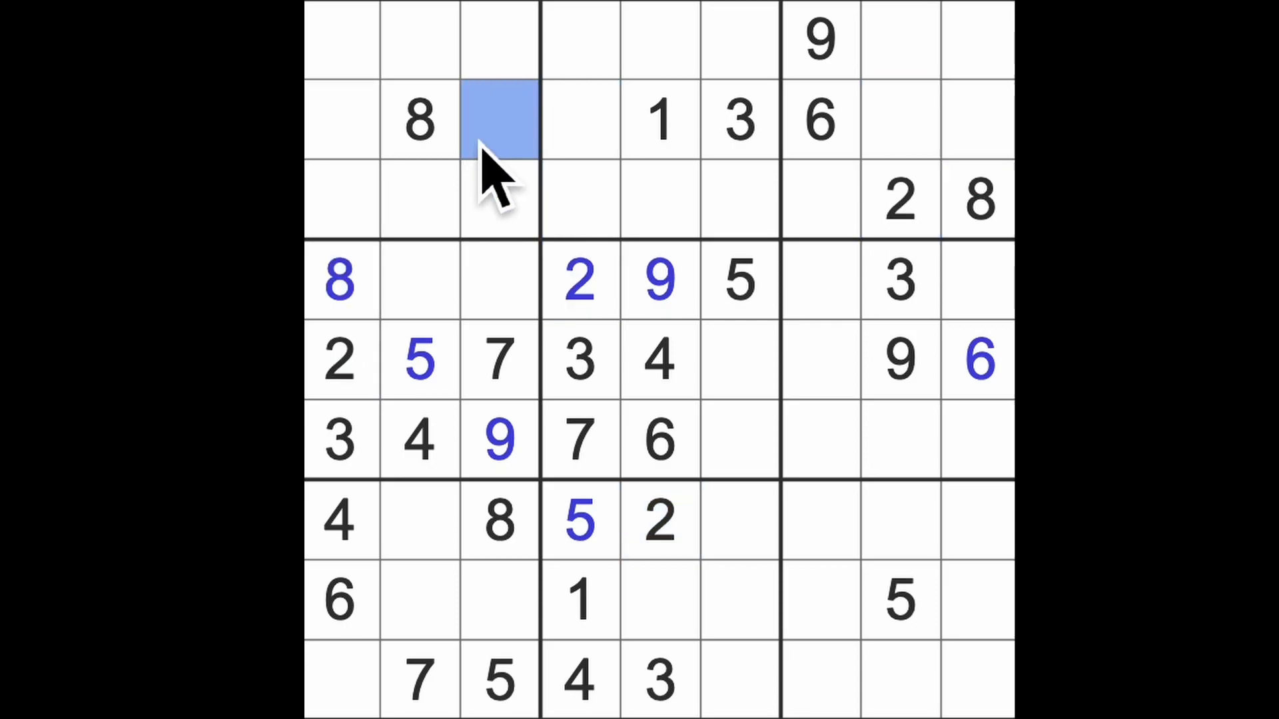
Step: Enter 2 at row 2 column 3, highlight the 3s, then select row 8 column 2
{"action": "type", "text": "2"}
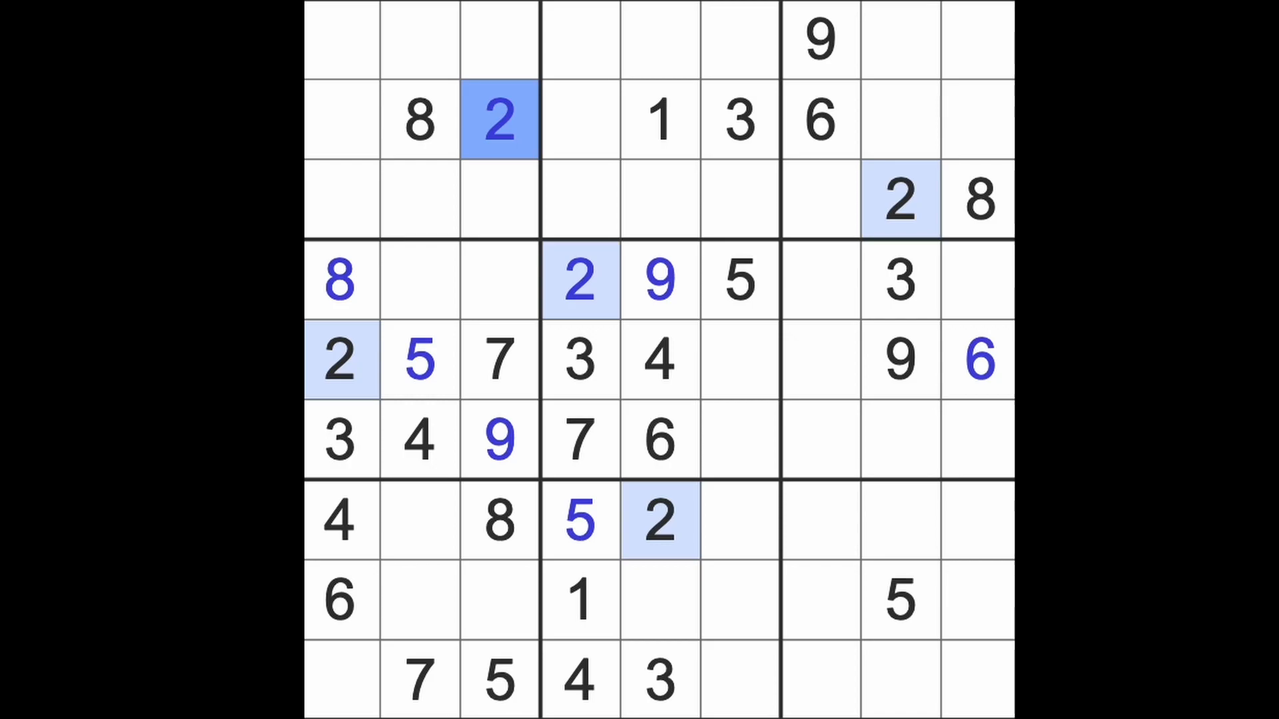
{"action": "mouse_move", "coordinate": [931, 233]}
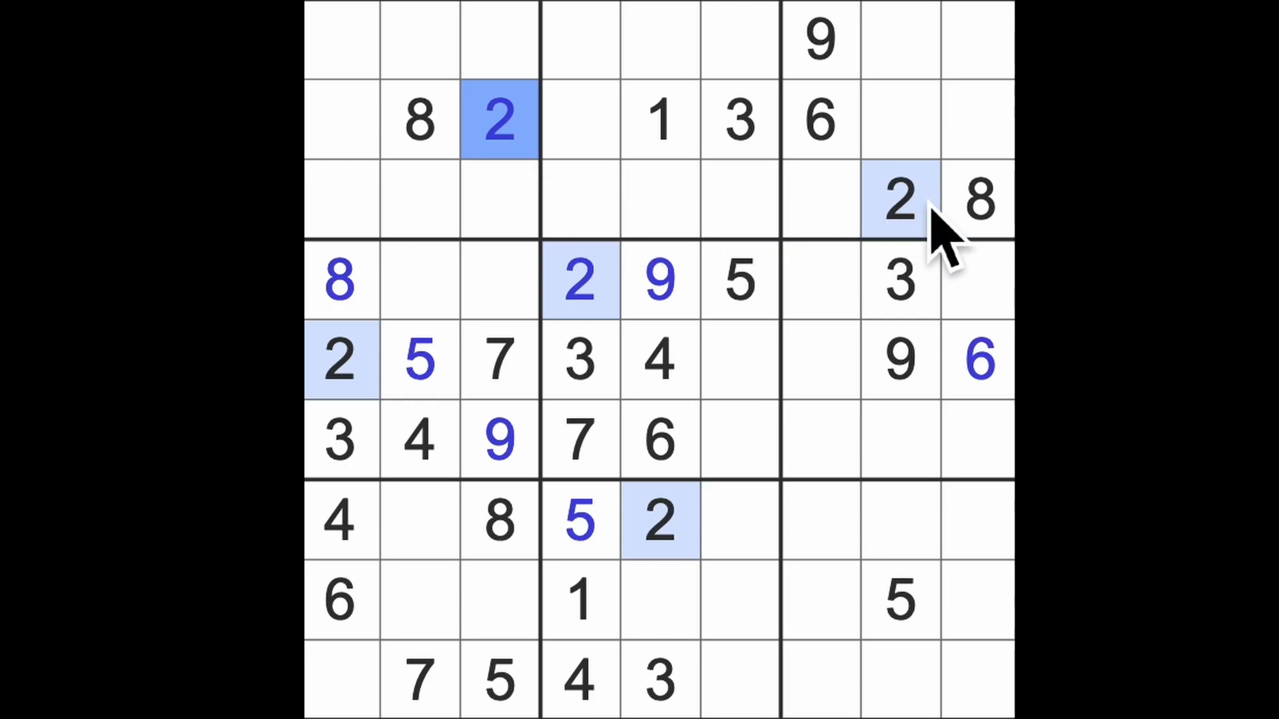
{"action": "mouse_move", "coordinate": [941, 254]}
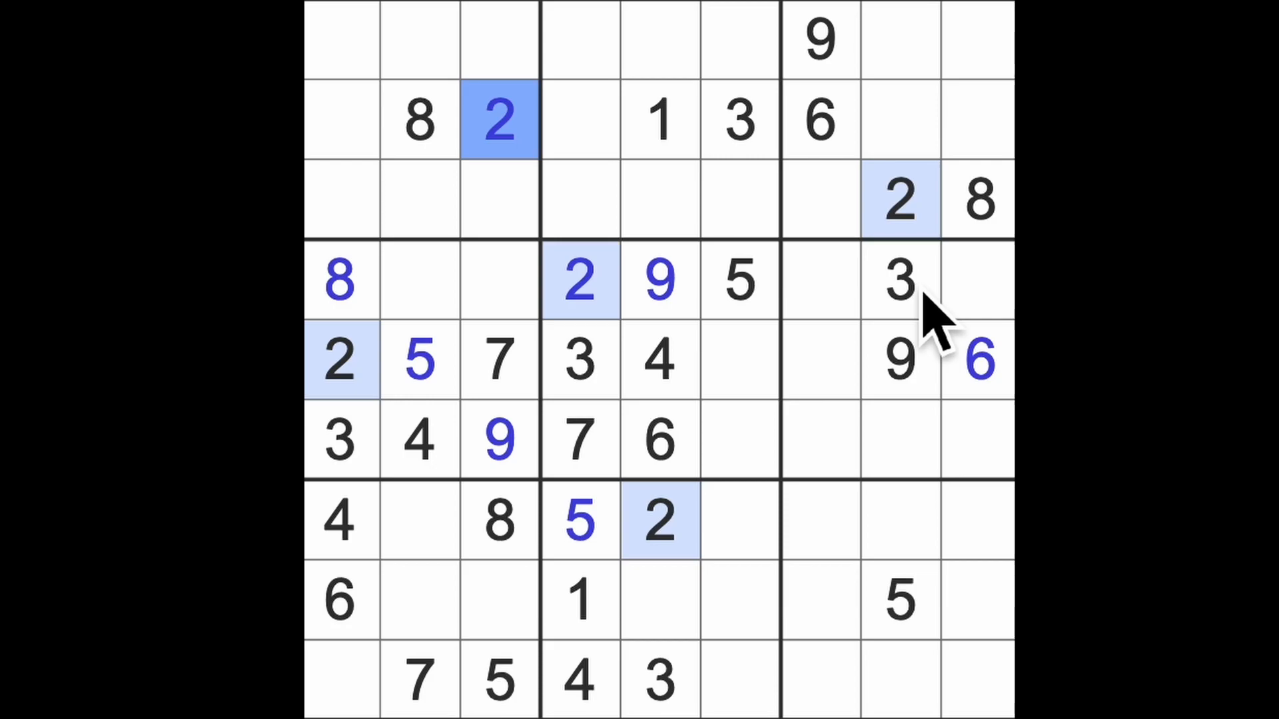
{"action": "left_click", "coordinate": [900, 281]}
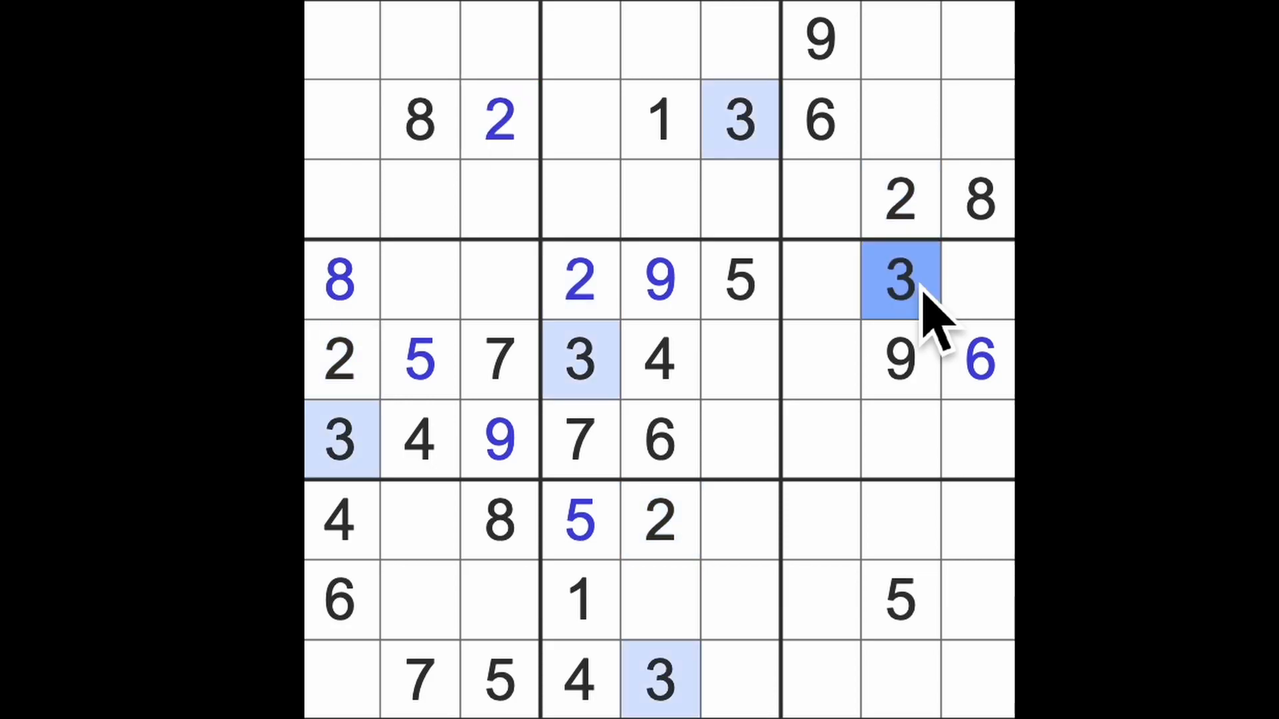
{"action": "mouse_move", "coordinate": [929, 297]}
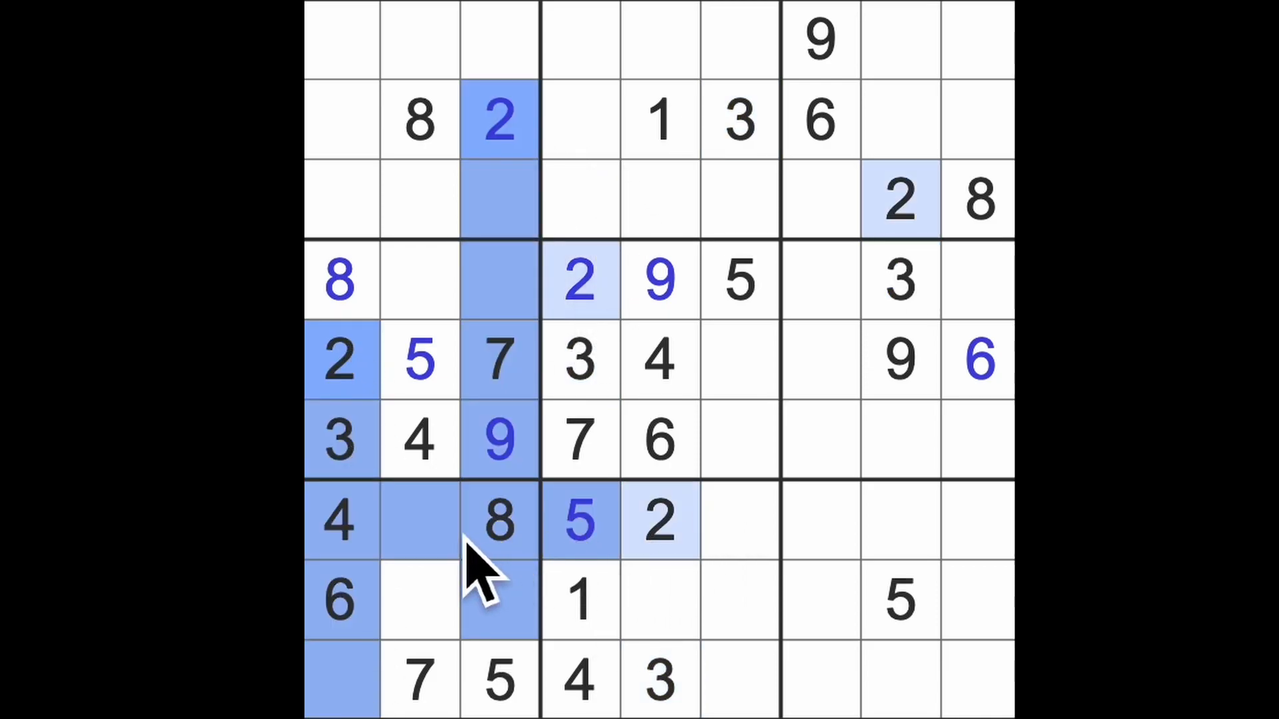
{"action": "left_click", "coordinate": [418, 601]}
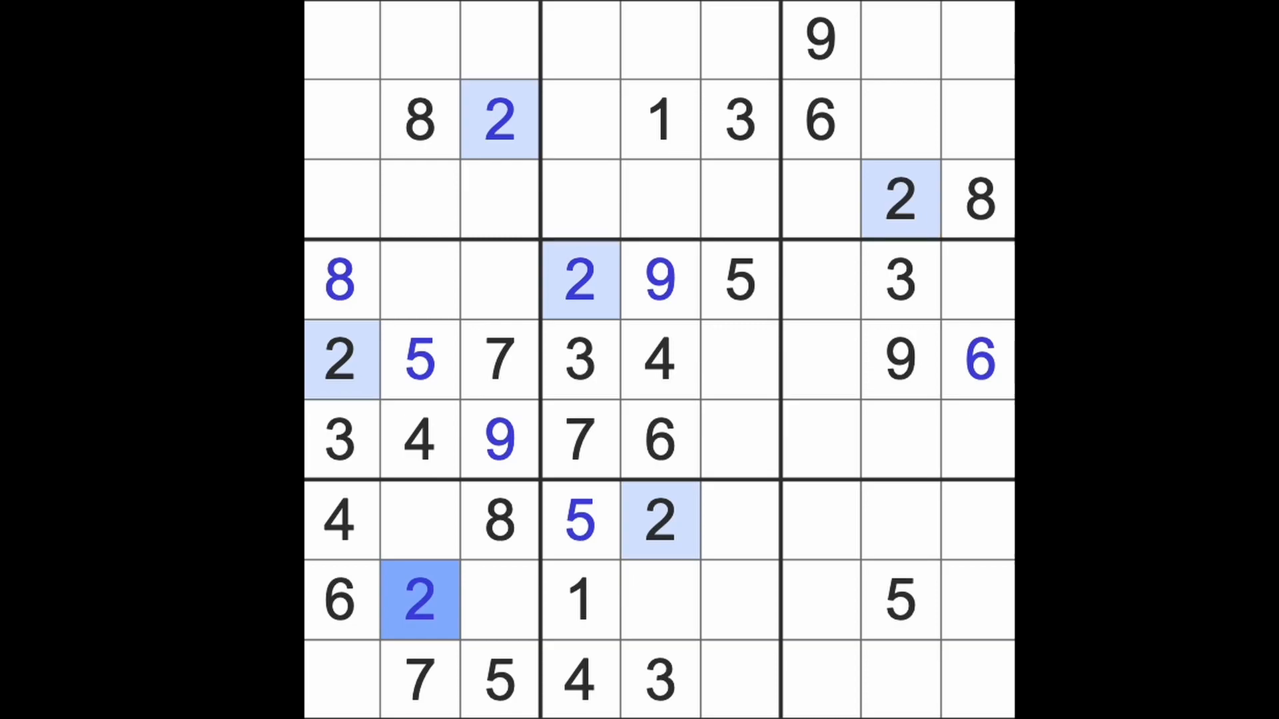
{"action": "left_click", "coordinate": [654, 678]}
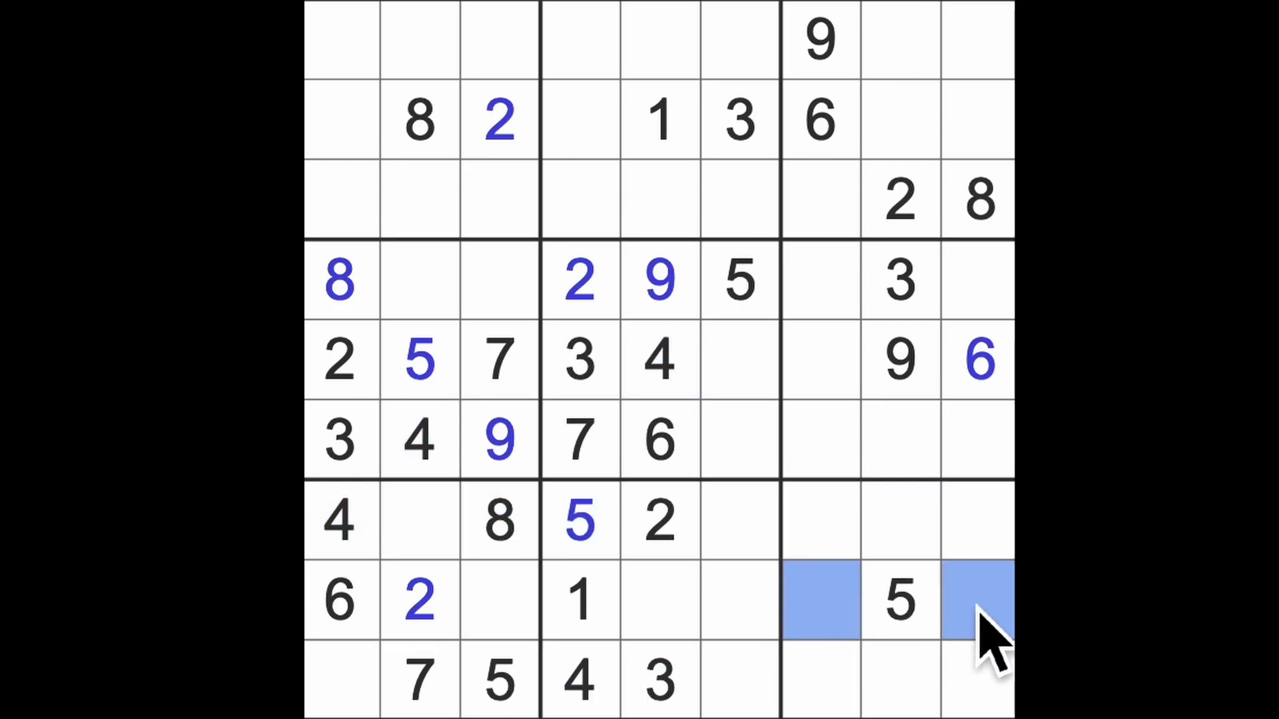
{"action": "left_click", "coordinate": [581, 678]}
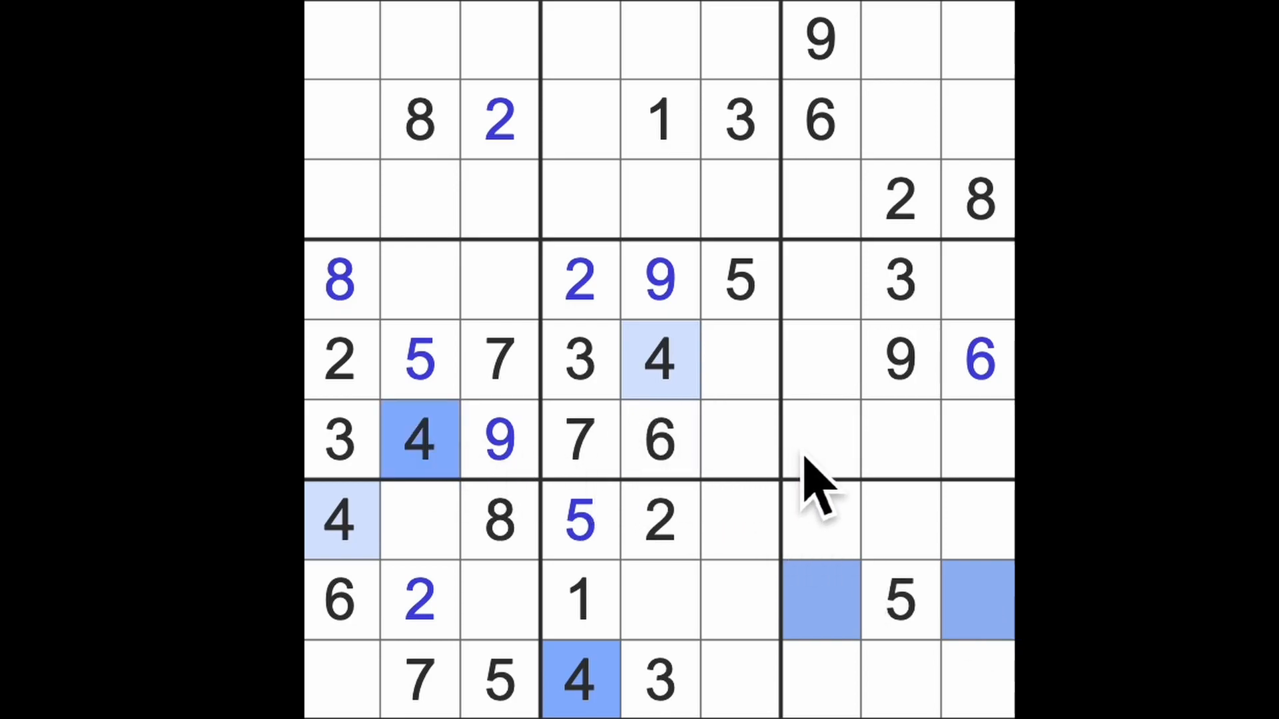
{"action": "mouse_move", "coordinate": [842, 343]}
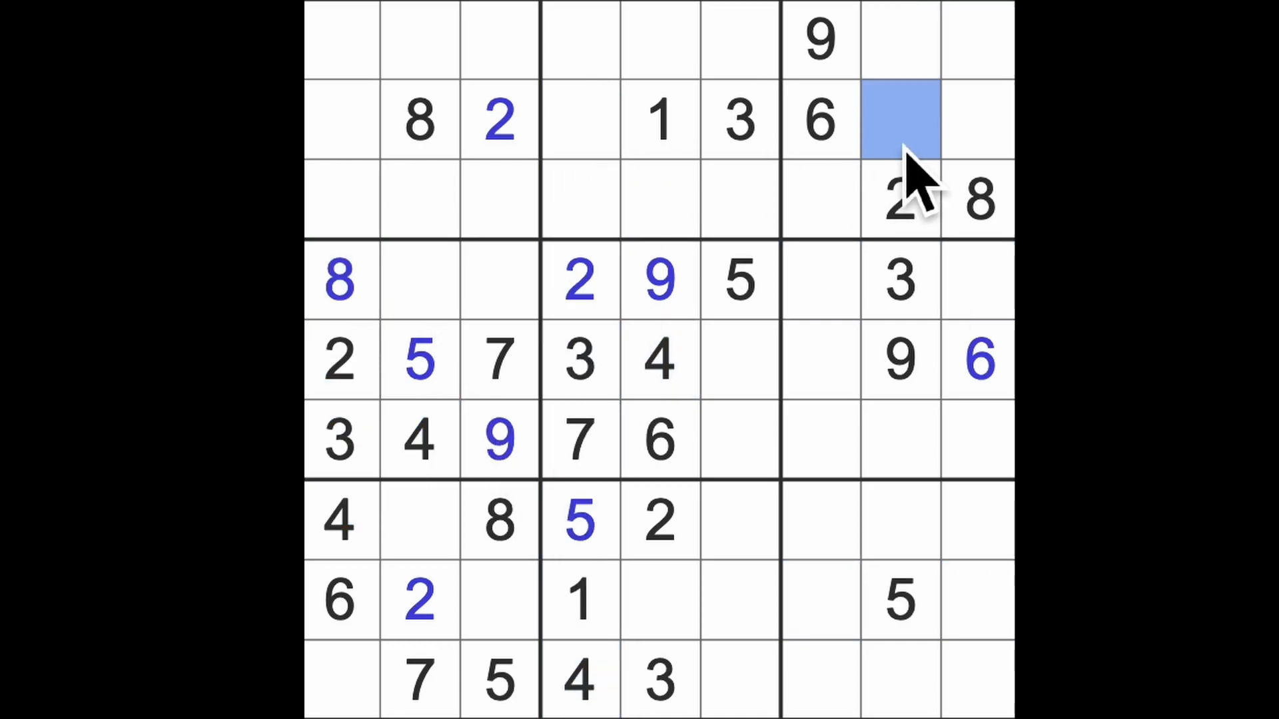
Step: Enter a 4 into row 2, column 8
{"action": "type", "text": "4"}
{"action": "left_click", "coordinate": [581, 120]}
{"action": "type", "text": "9"}
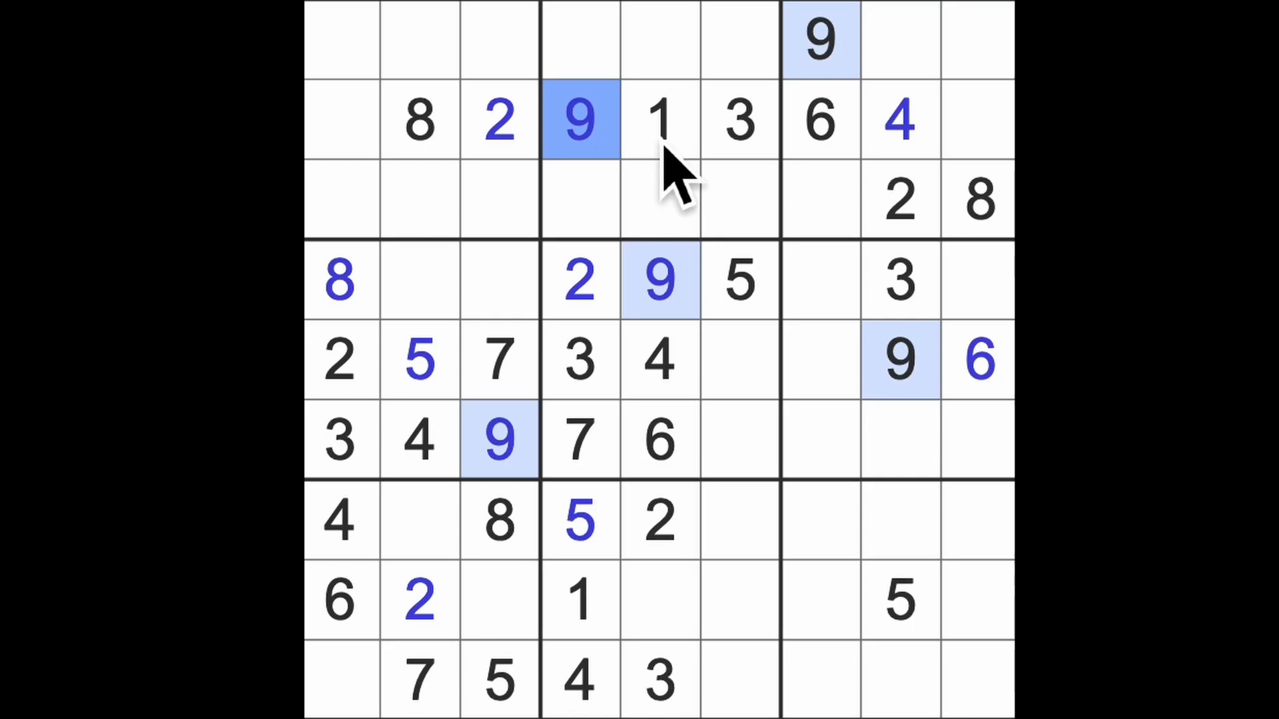
Step: Highlight the existing 1s, 2s and 3s, then select rows 1 and 3 of column 6
{"action": "left_click", "coordinate": [662, 119]}
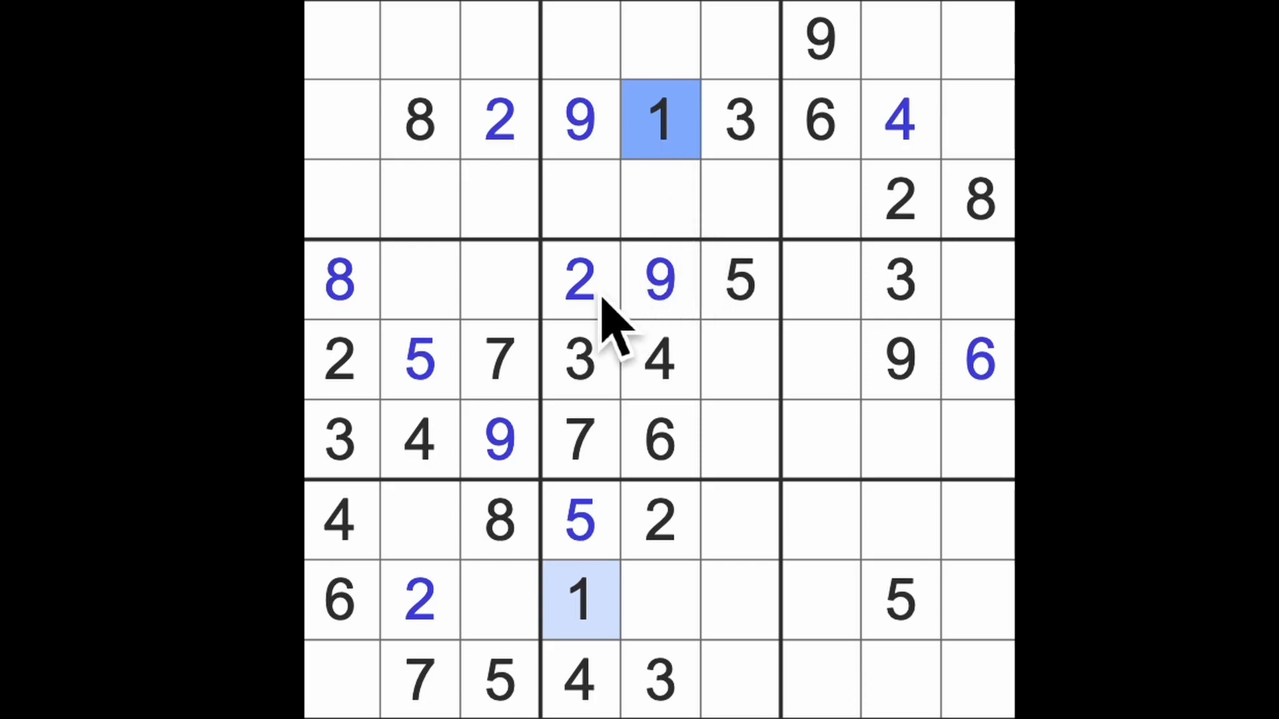
{"action": "left_click", "coordinate": [584, 279]}
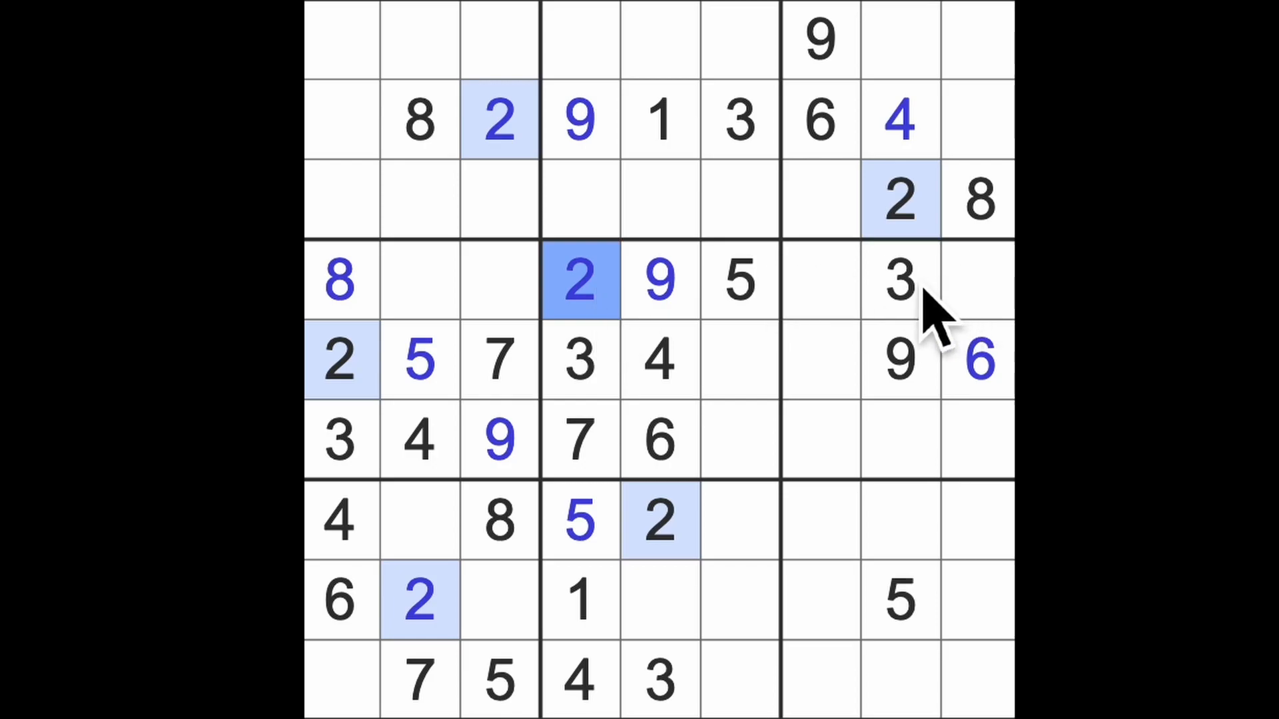
{"action": "left_click", "coordinate": [898, 281]}
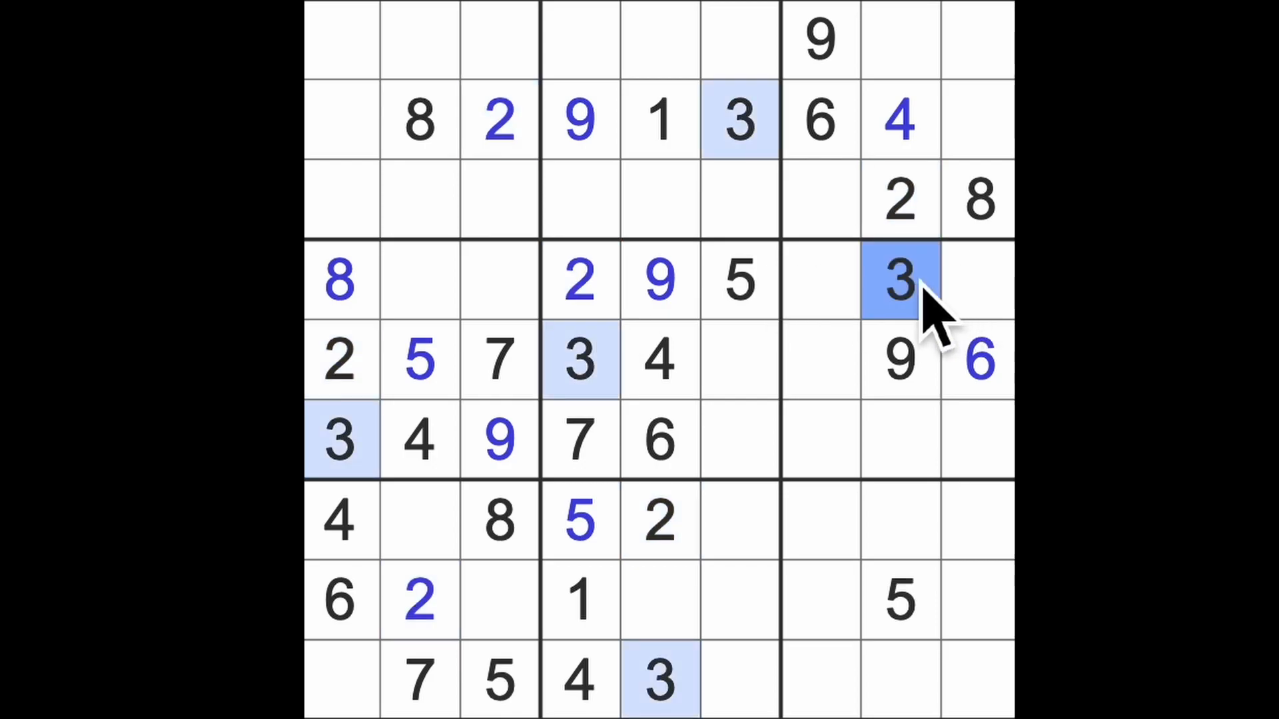
{"action": "left_click", "coordinate": [658, 521]}
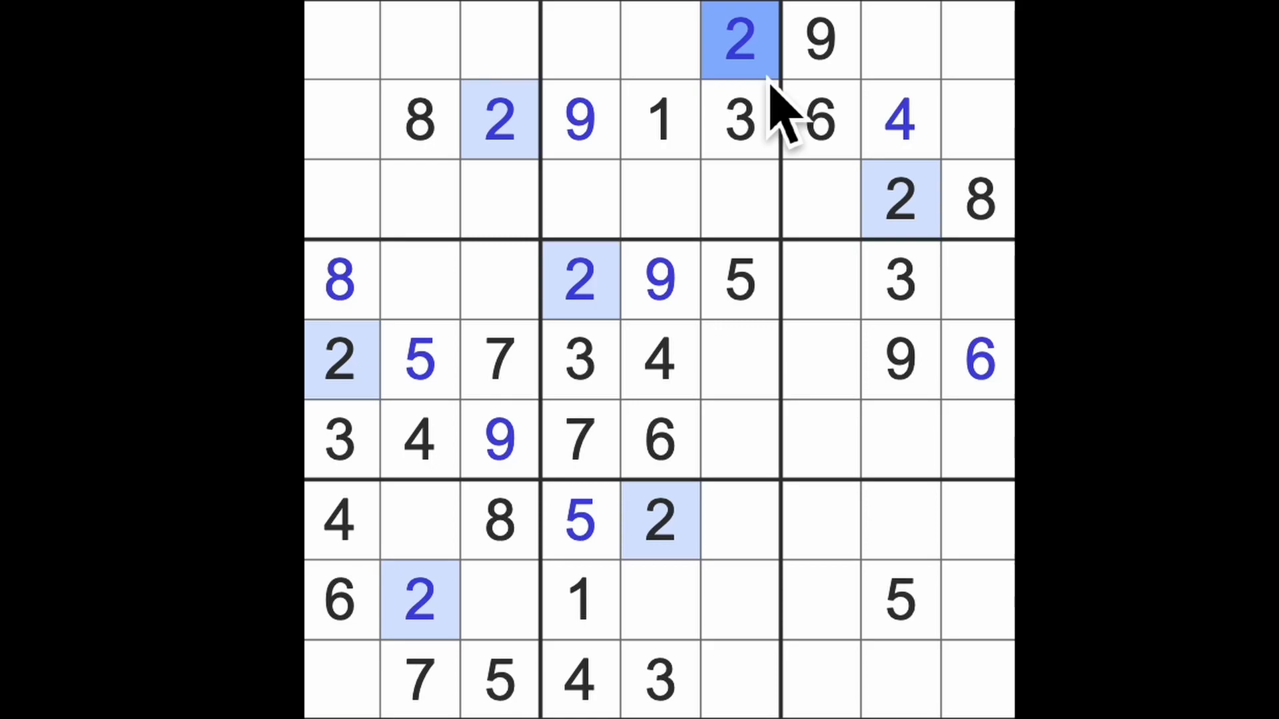
{"action": "mouse_move", "coordinate": [935, 308]}
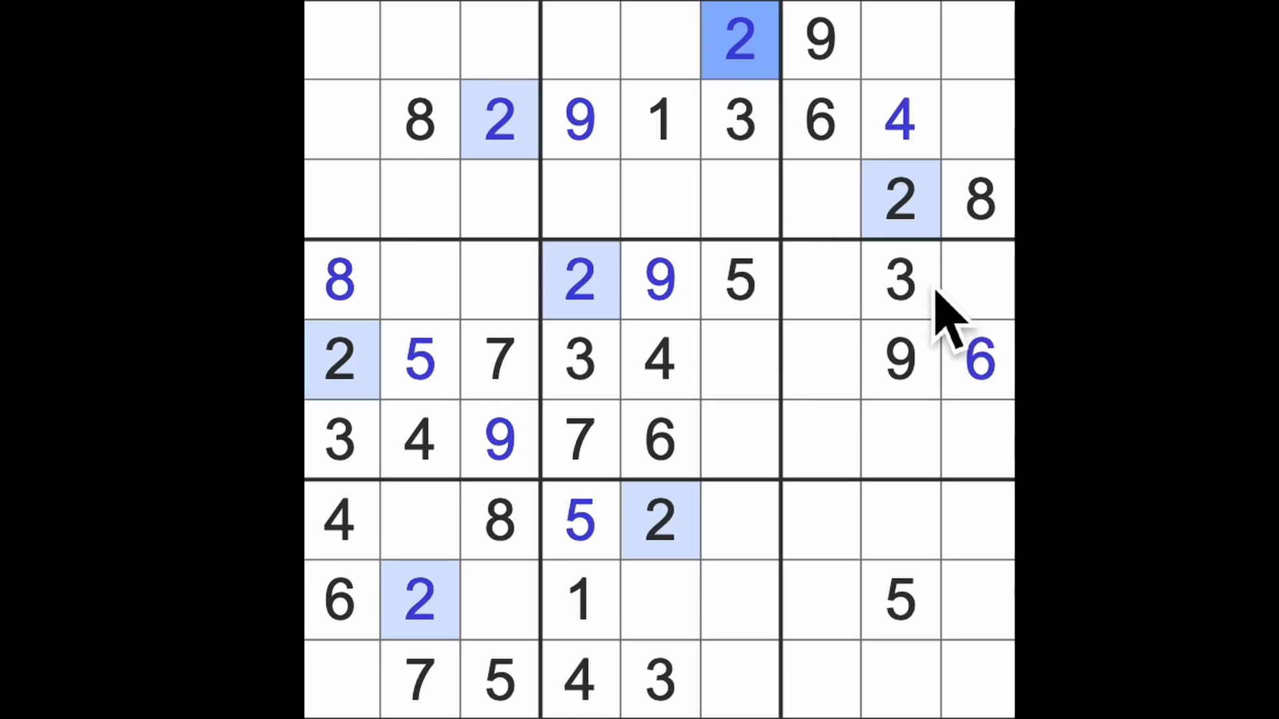
{"action": "left_click", "coordinate": [899, 280]}
{"action": "type", "text": "4"}
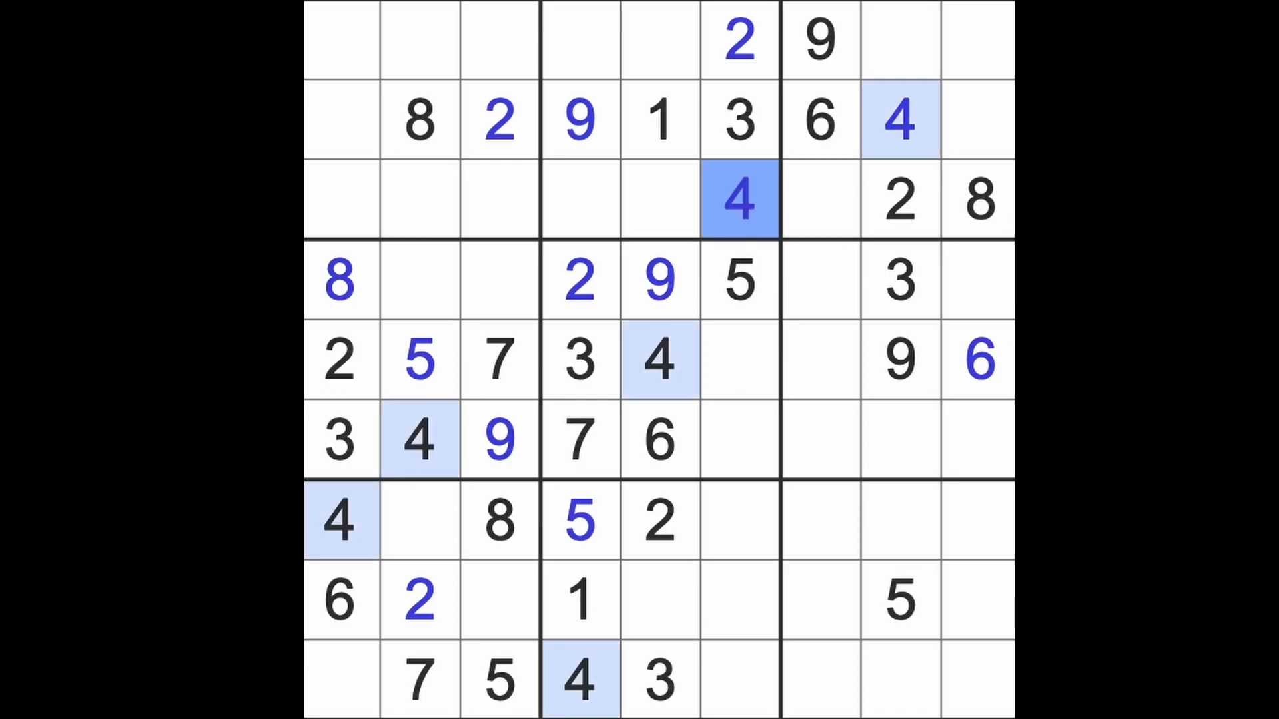
Step: Enter 4 in row 1 column 3 and select the empty cell at row 1 column 4
{"action": "left_click", "coordinate": [339, 206]}
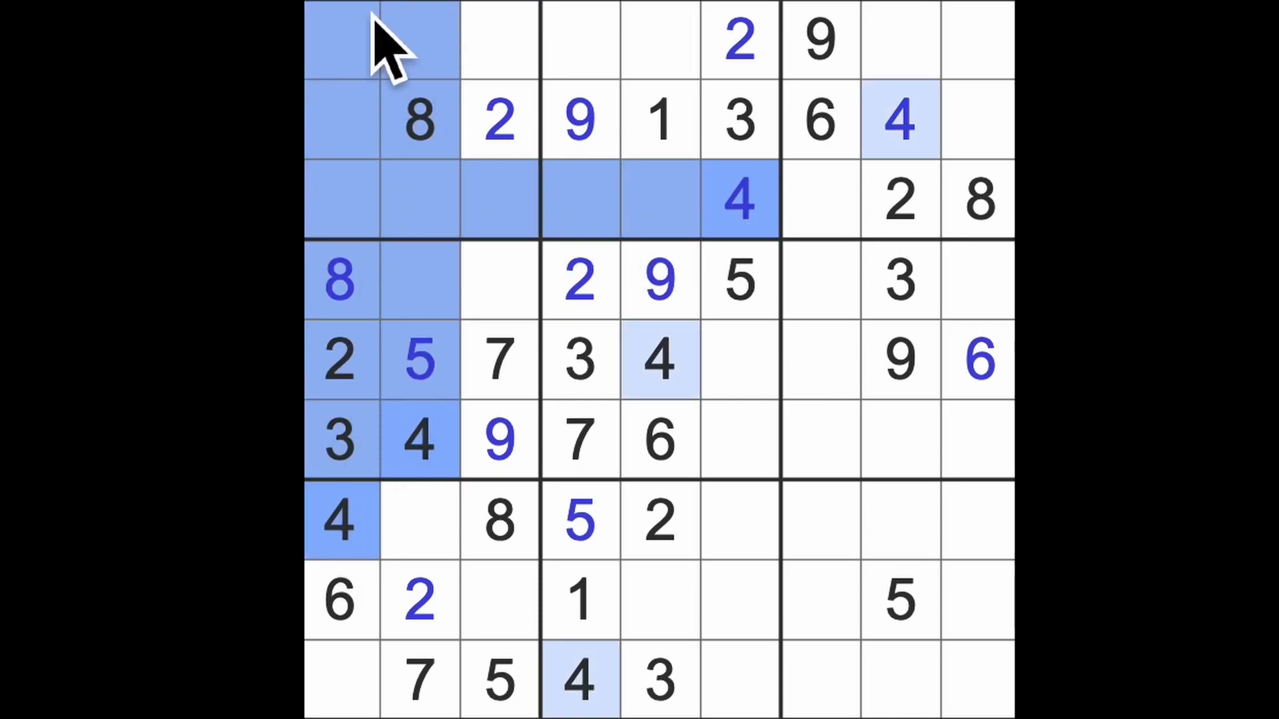
{"action": "left_click", "coordinate": [498, 40]}
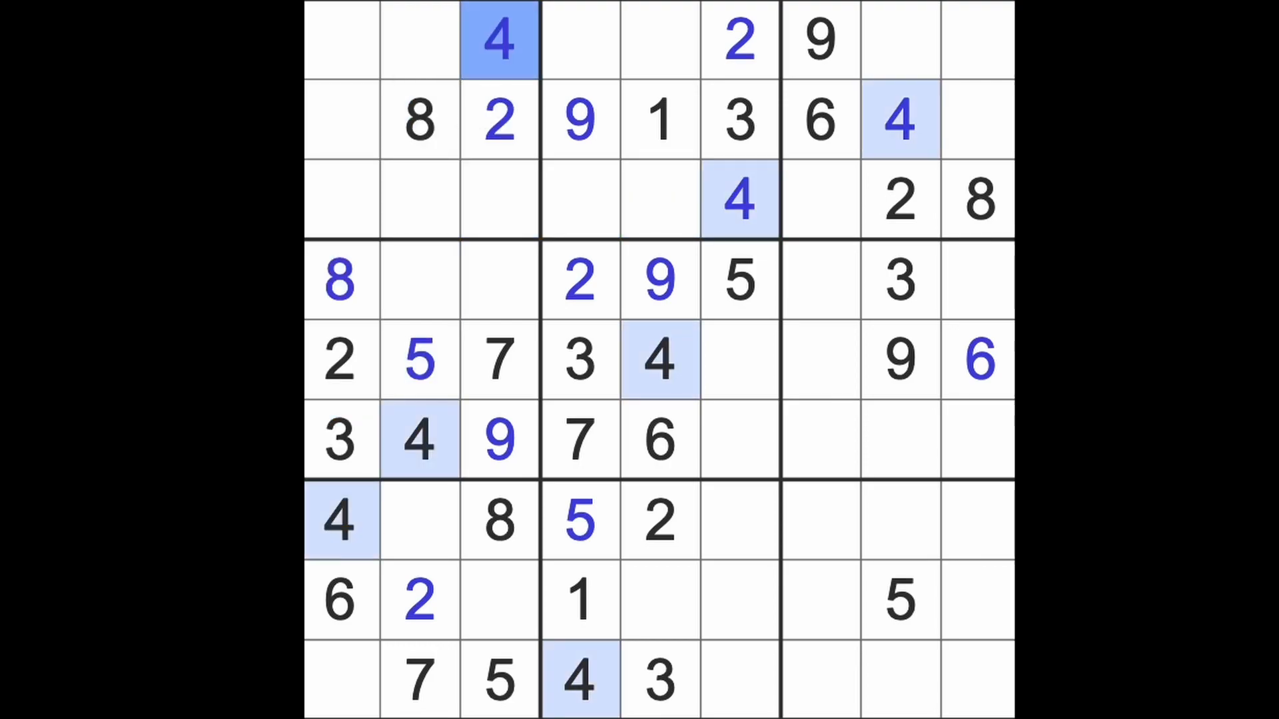
{"action": "left_click", "coordinate": [735, 280]}
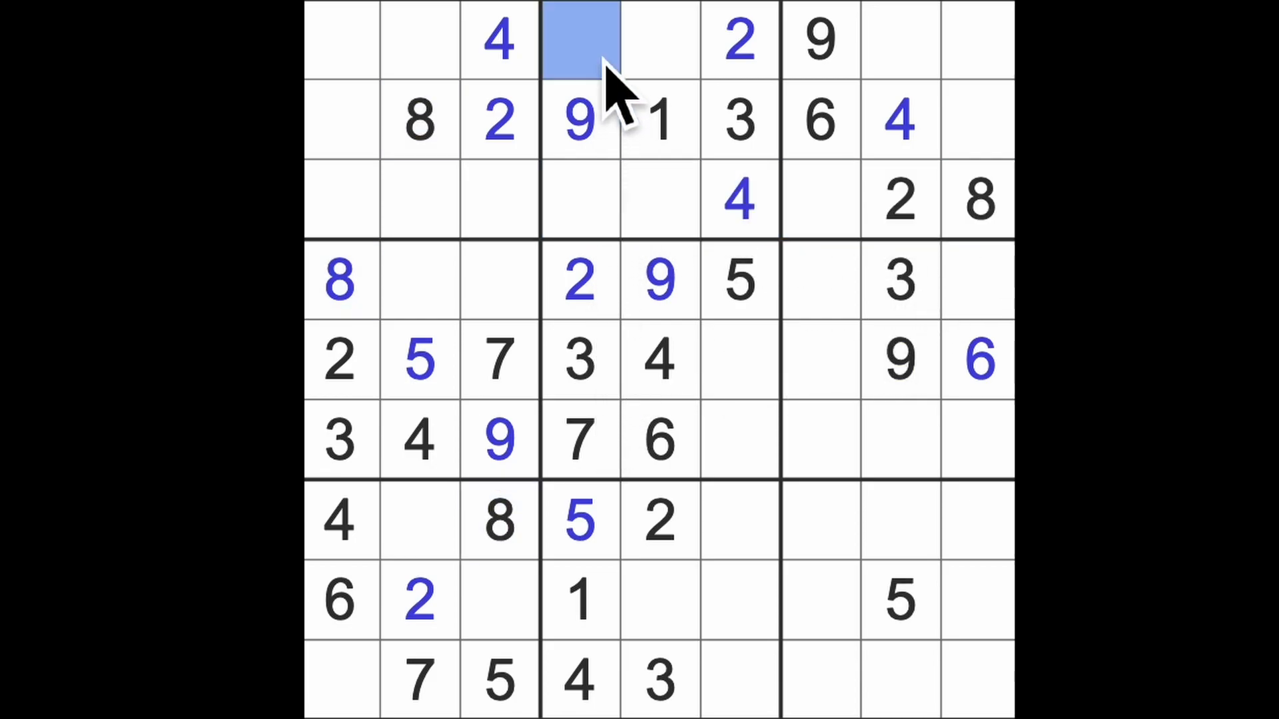
Step: Enter 6 in row 3 column 4, select row 1 column 2, and put 1 in row 4 column 2
{"action": "left_click", "coordinate": [577, 196]}
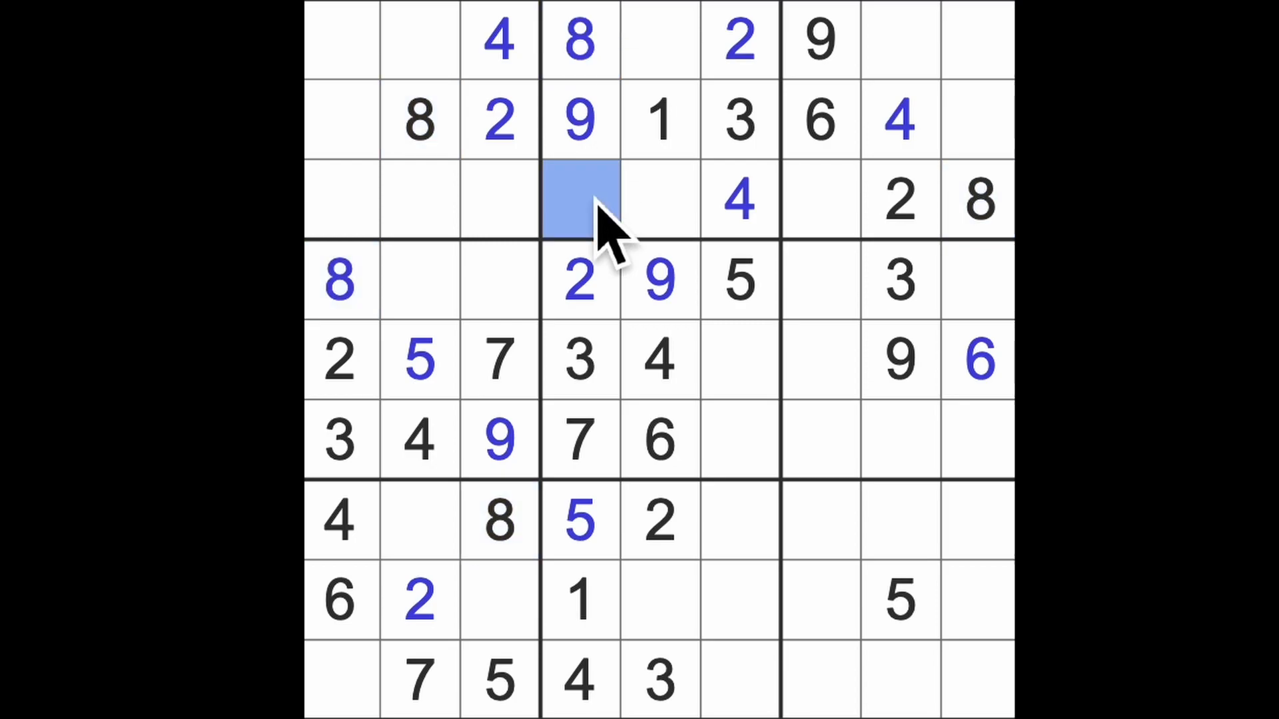
{"action": "type", "text": "6"}
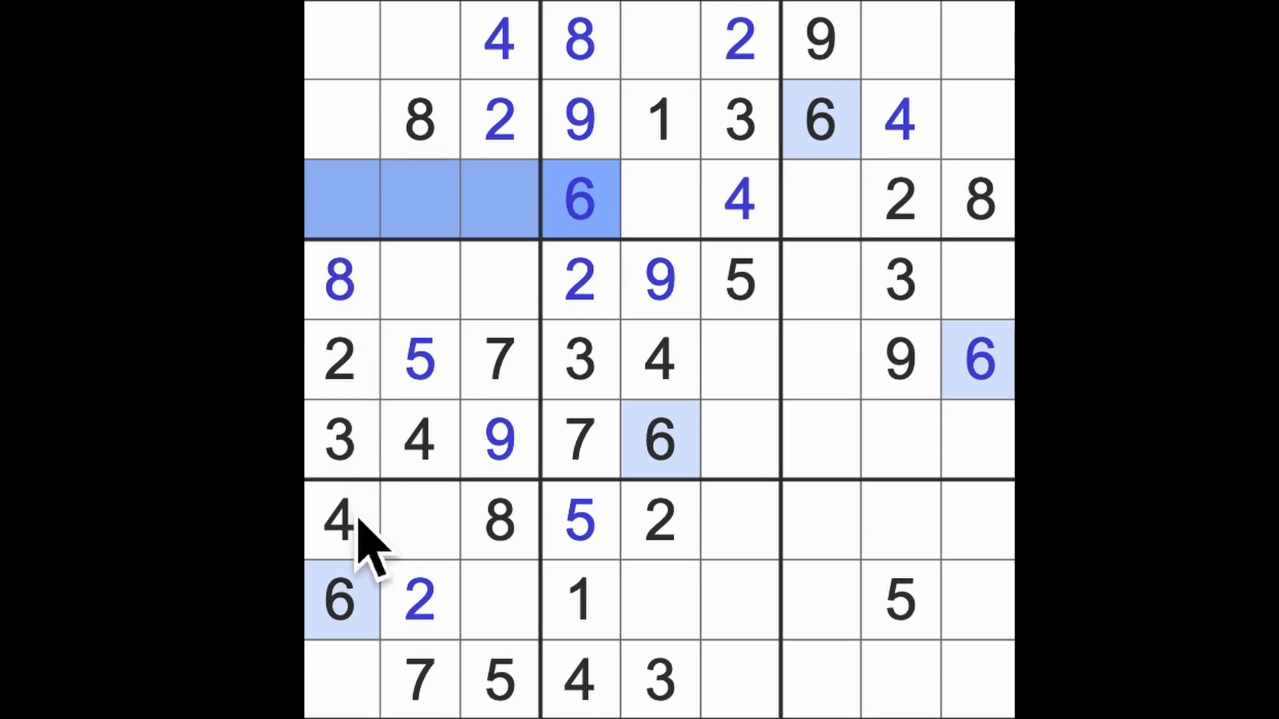
{"action": "left_click", "coordinate": [413, 40]}
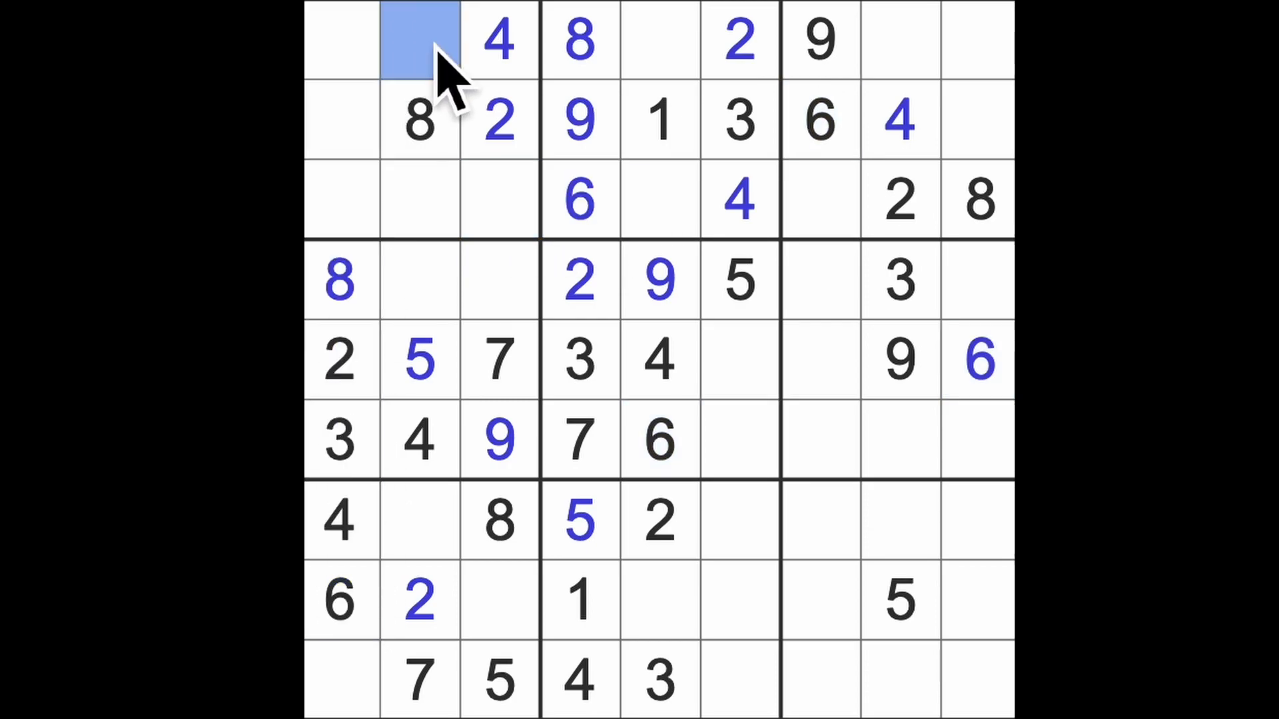
{"action": "left_click", "coordinate": [497, 279]}
{"action": "type", "text": "6"}
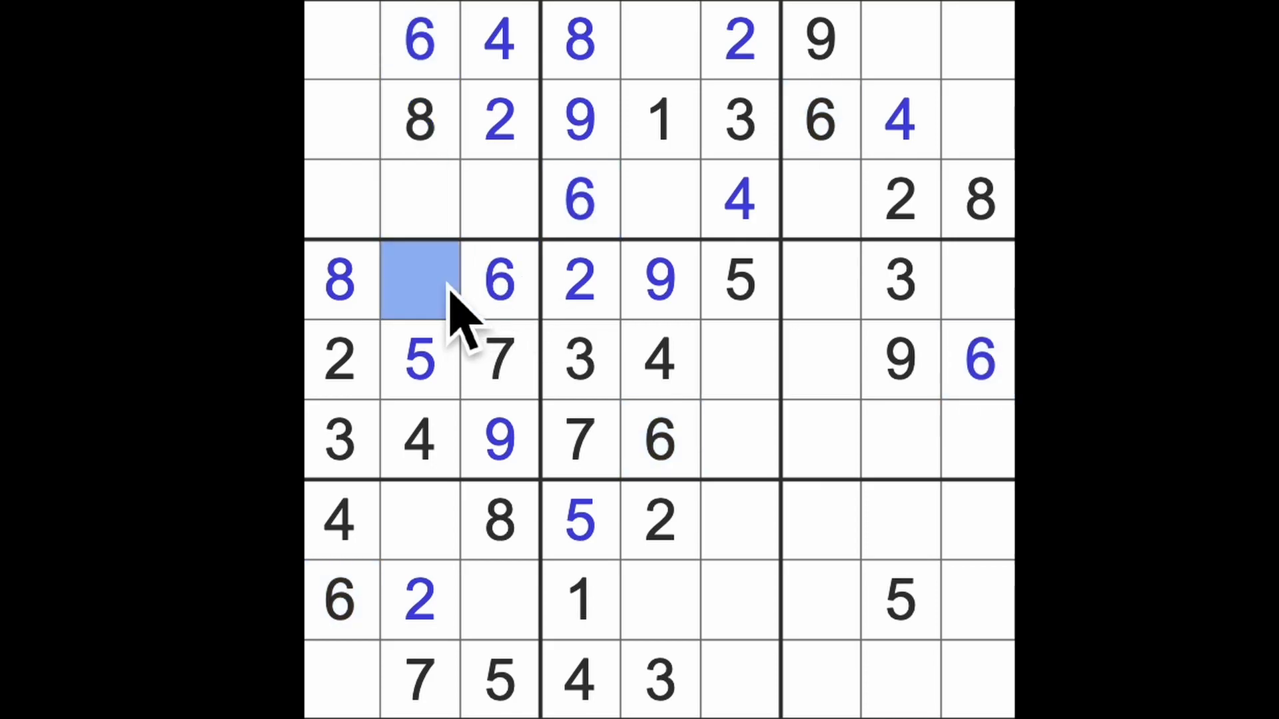
{"action": "type", "text": "1"}
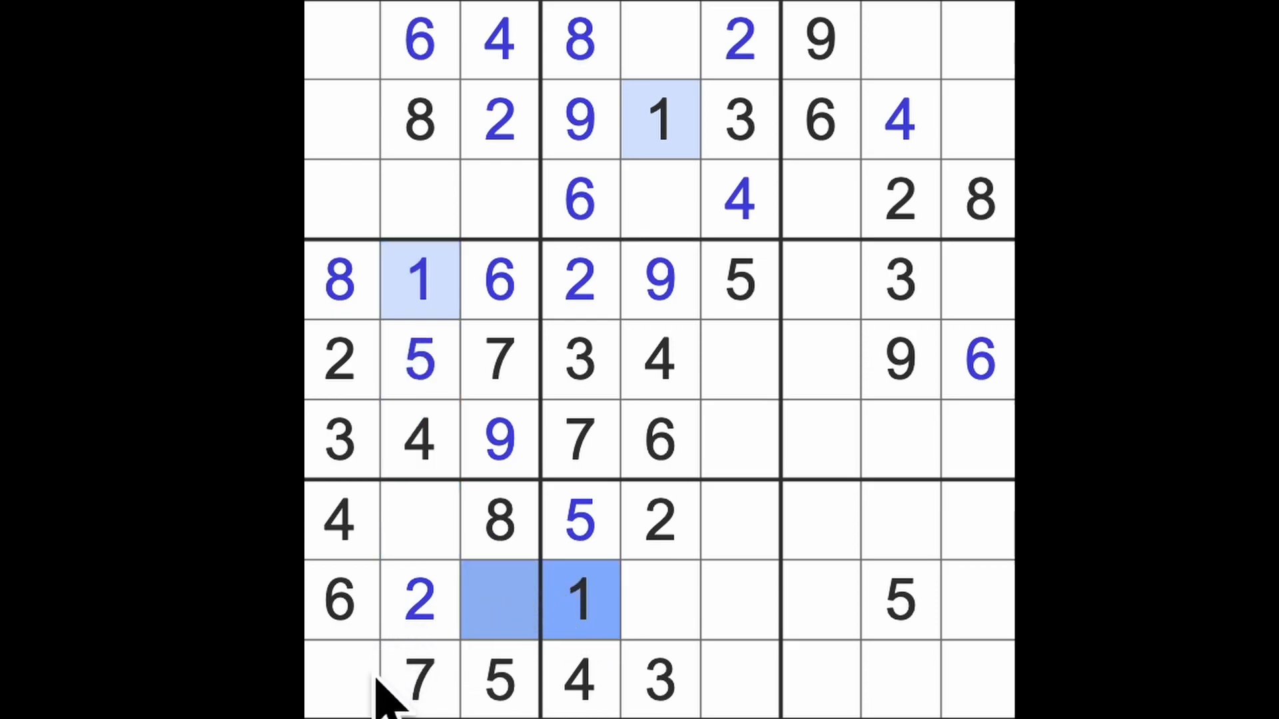
Step: Enter a 3 at row 8 column 3, a 9 at row 3 column 1, then another 3
{"action": "left_click", "coordinate": [339, 686]}
{"action": "type", "text": "1"}
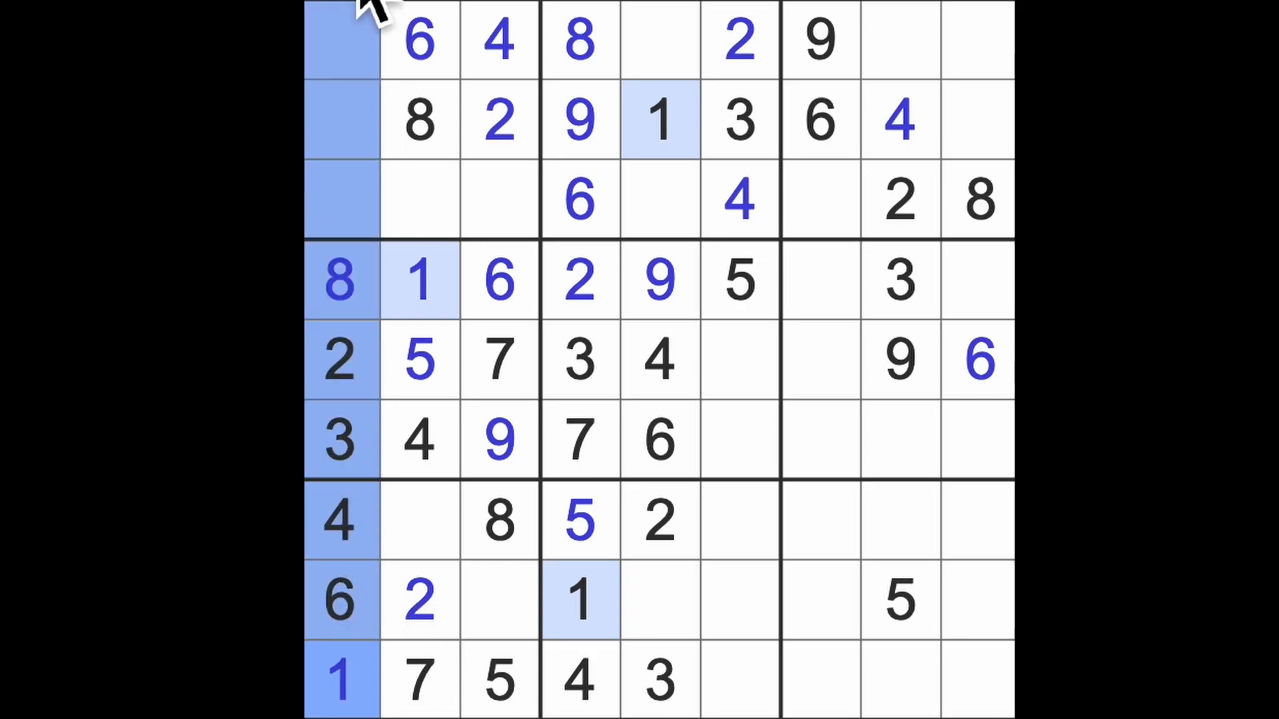
{"action": "left_click", "coordinate": [499, 196]}
{"action": "type", "text": "1"}
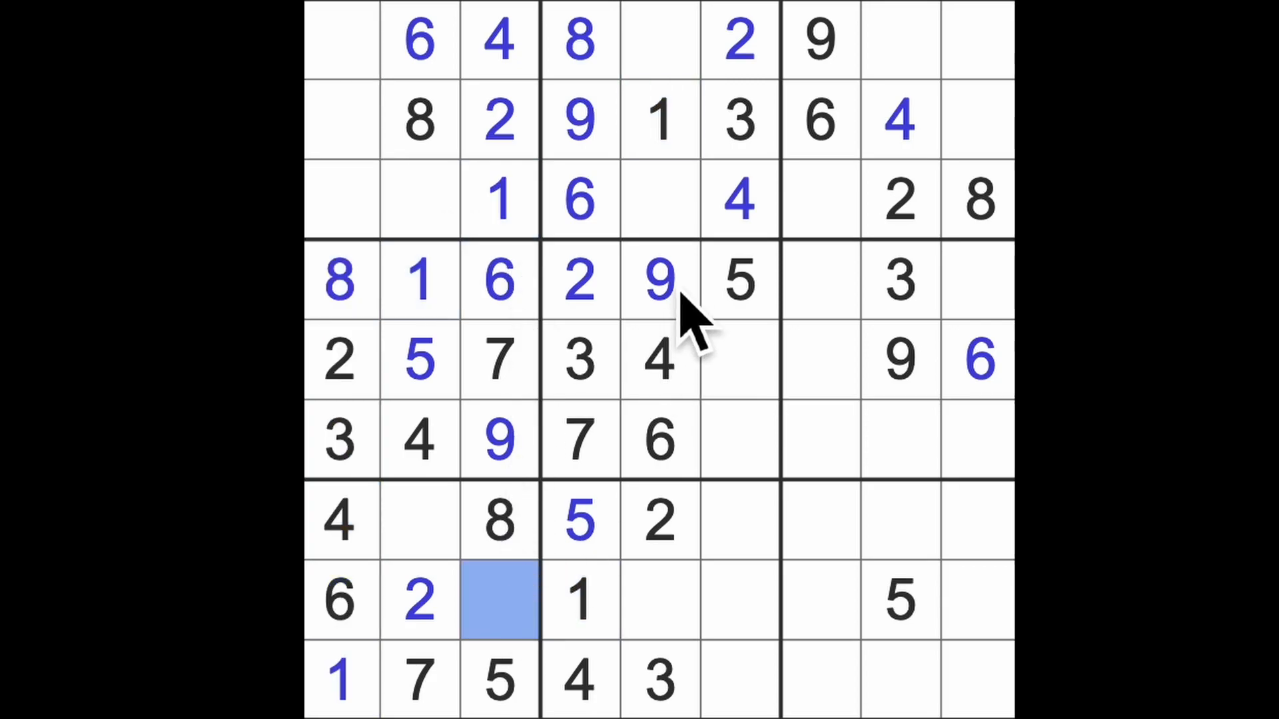
{"action": "type", "text": "3"}
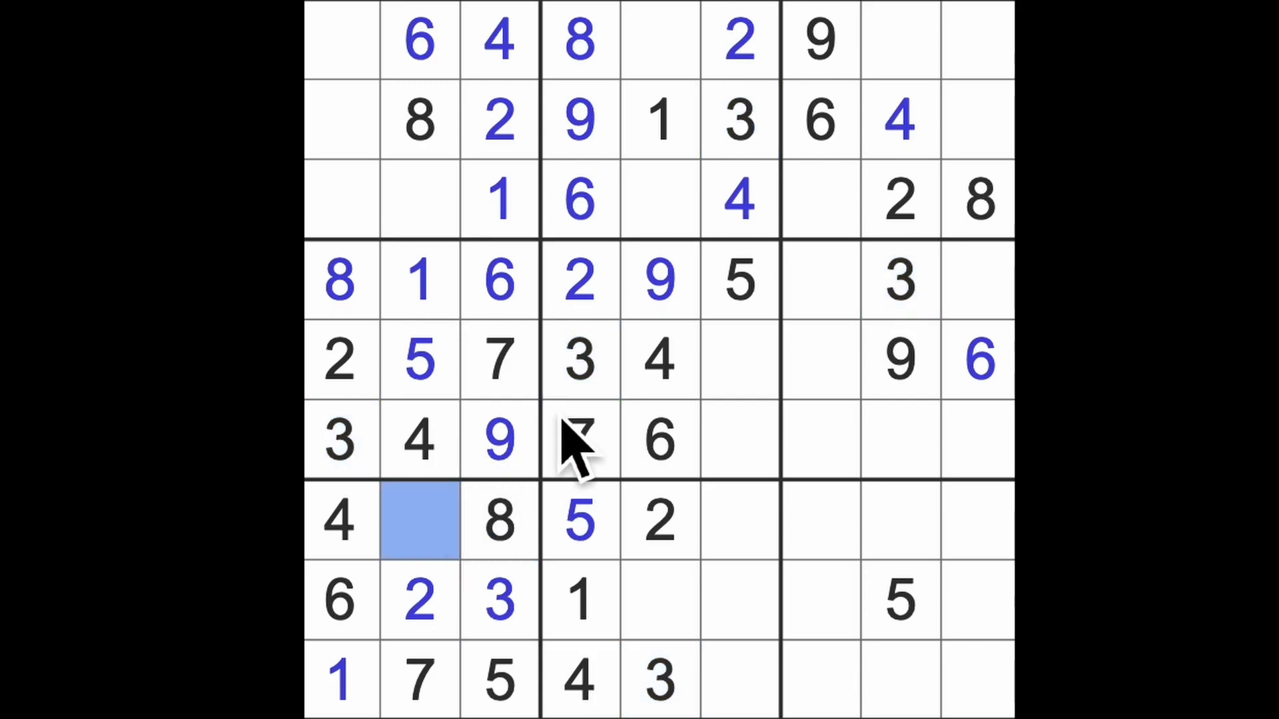
{"action": "left_click", "coordinate": [420, 520]}
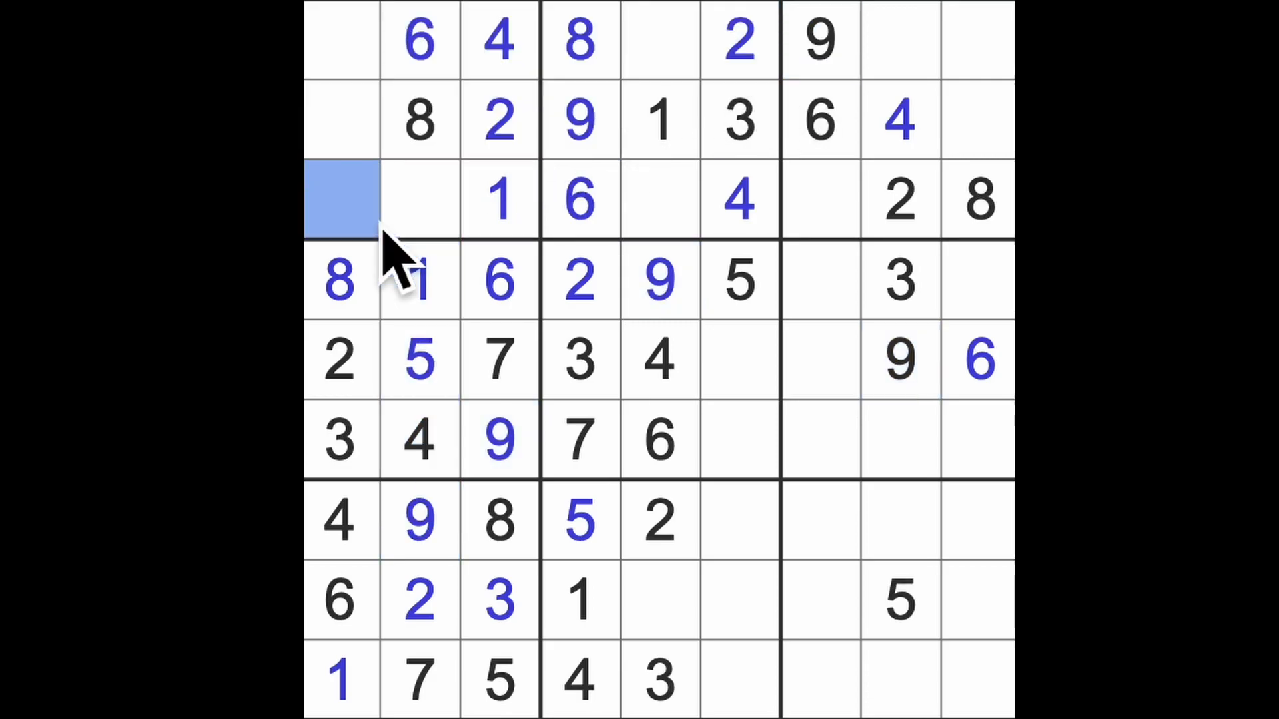
{"action": "type", "text": "9"}
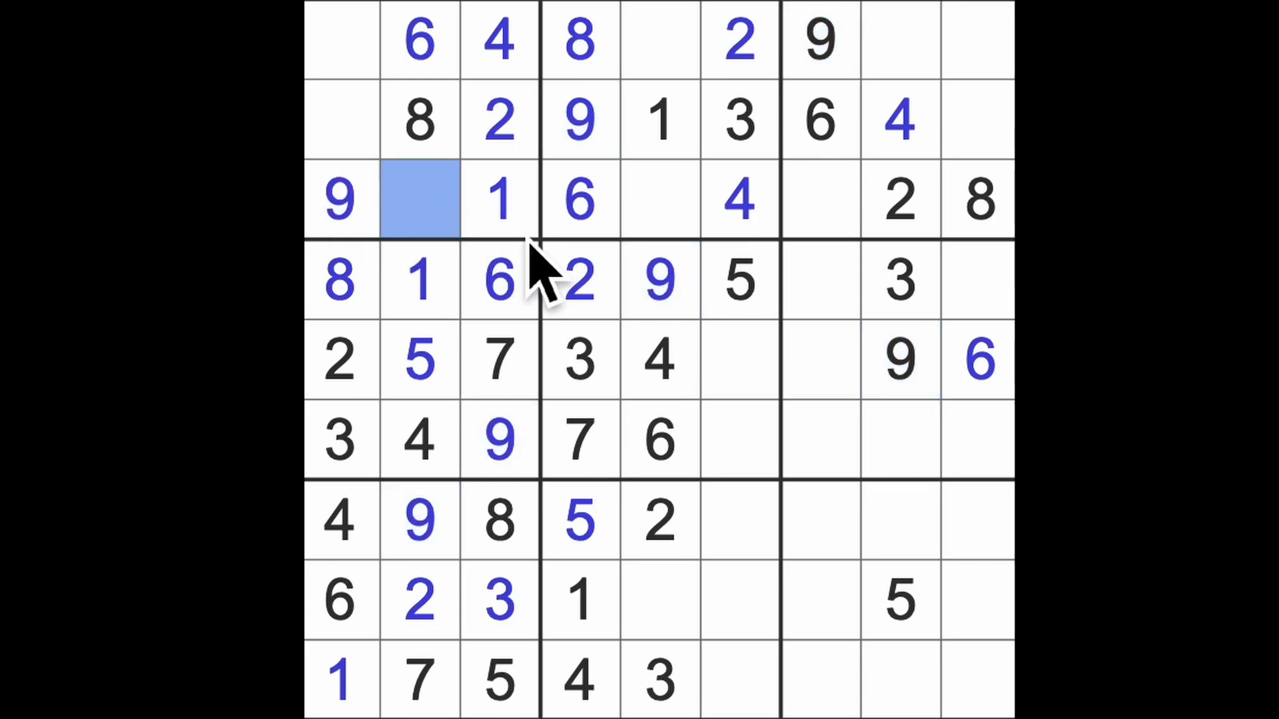
{"action": "mouse_move", "coordinate": [559, 290]}
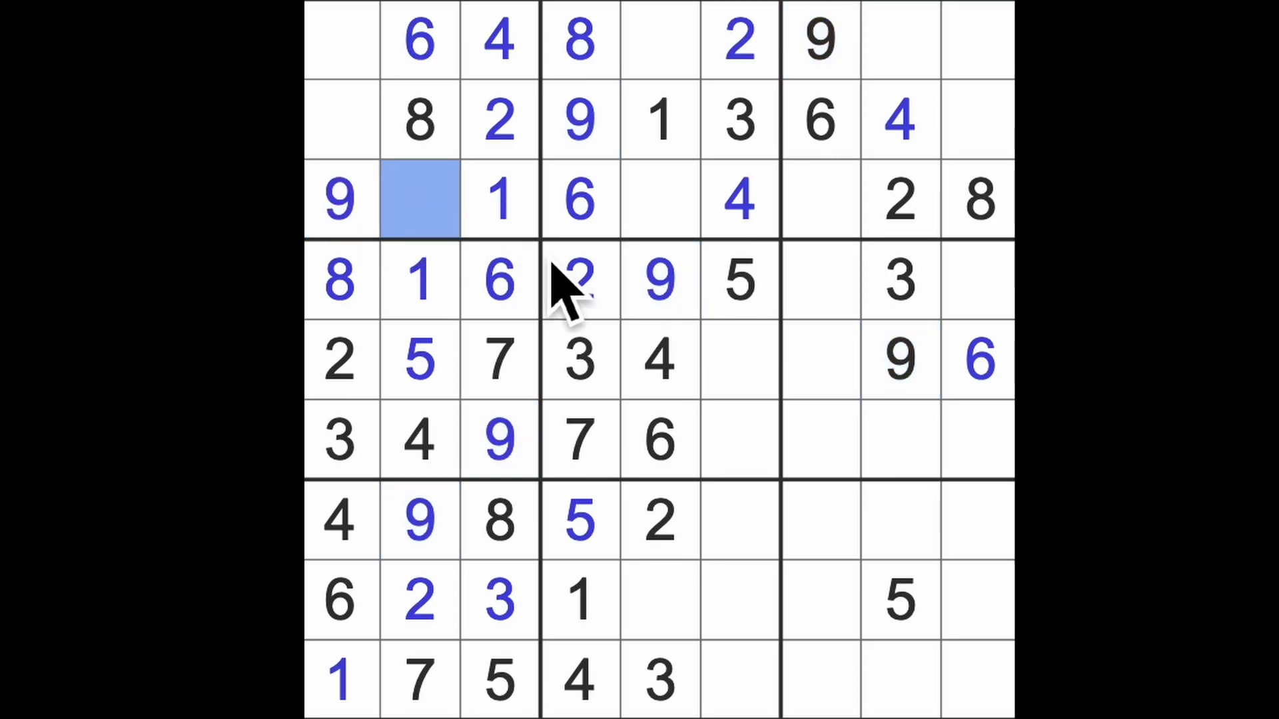
{"action": "type", "text": "3"}
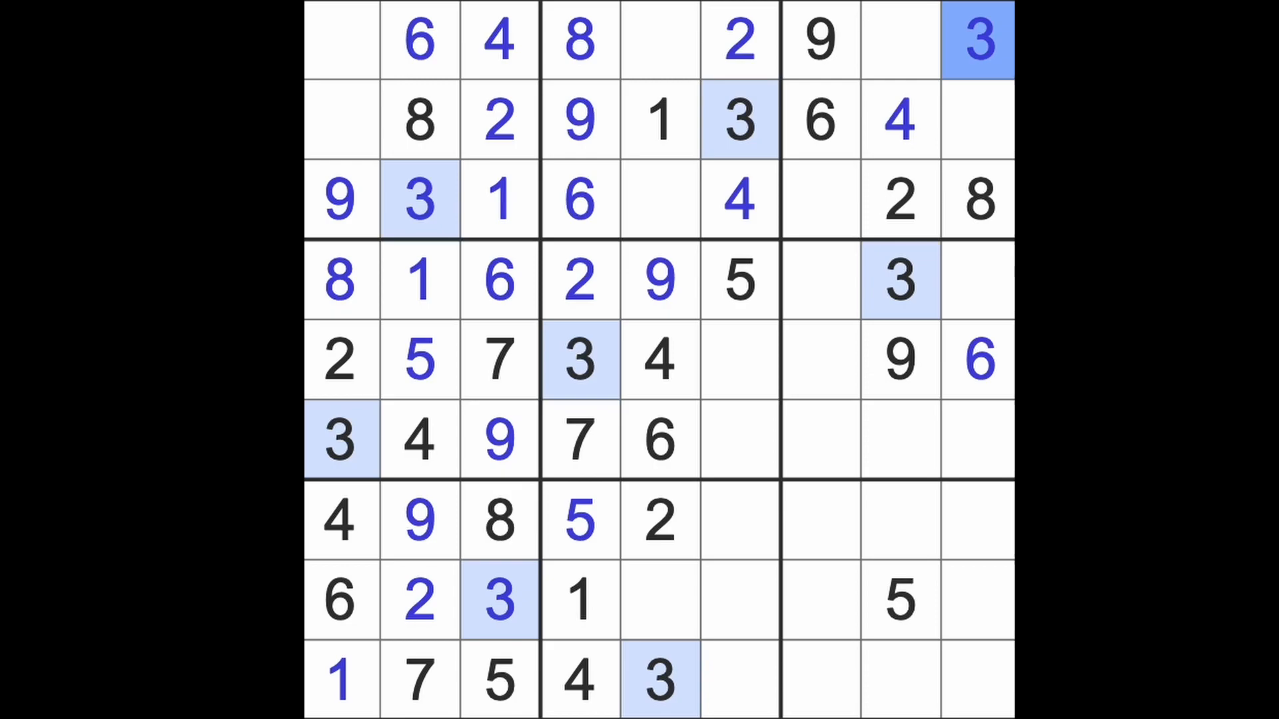
{"action": "mouse_move", "coordinate": [992, 133]}
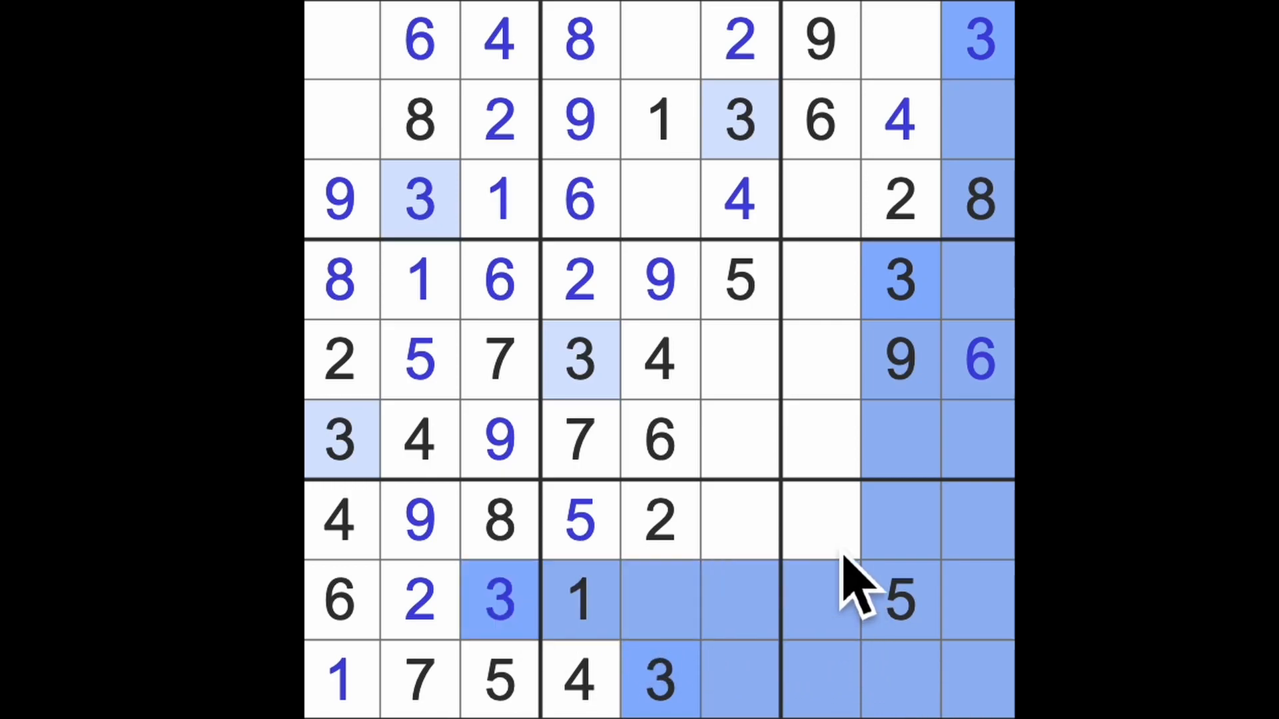
Step: Select row 7 column 7, then put an 8 in row 8 column 5
{"action": "left_click", "coordinate": [819, 521]}
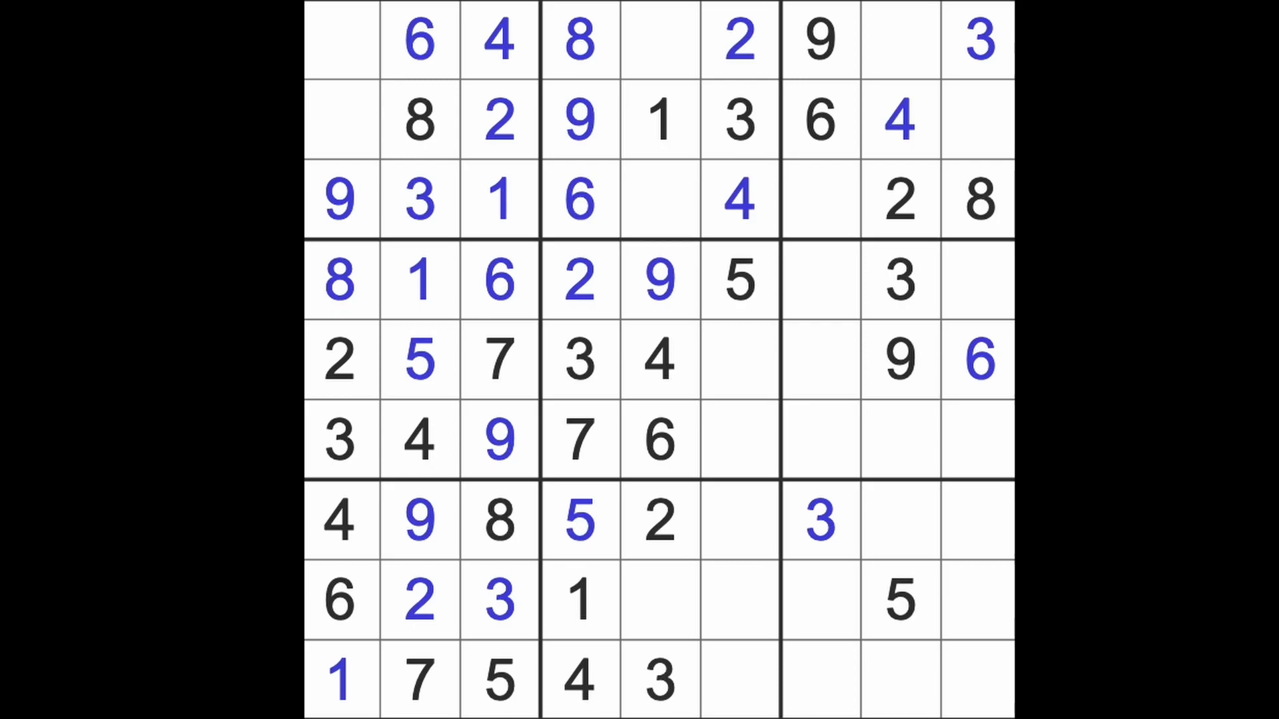
{"action": "left_click", "coordinate": [656, 608]}
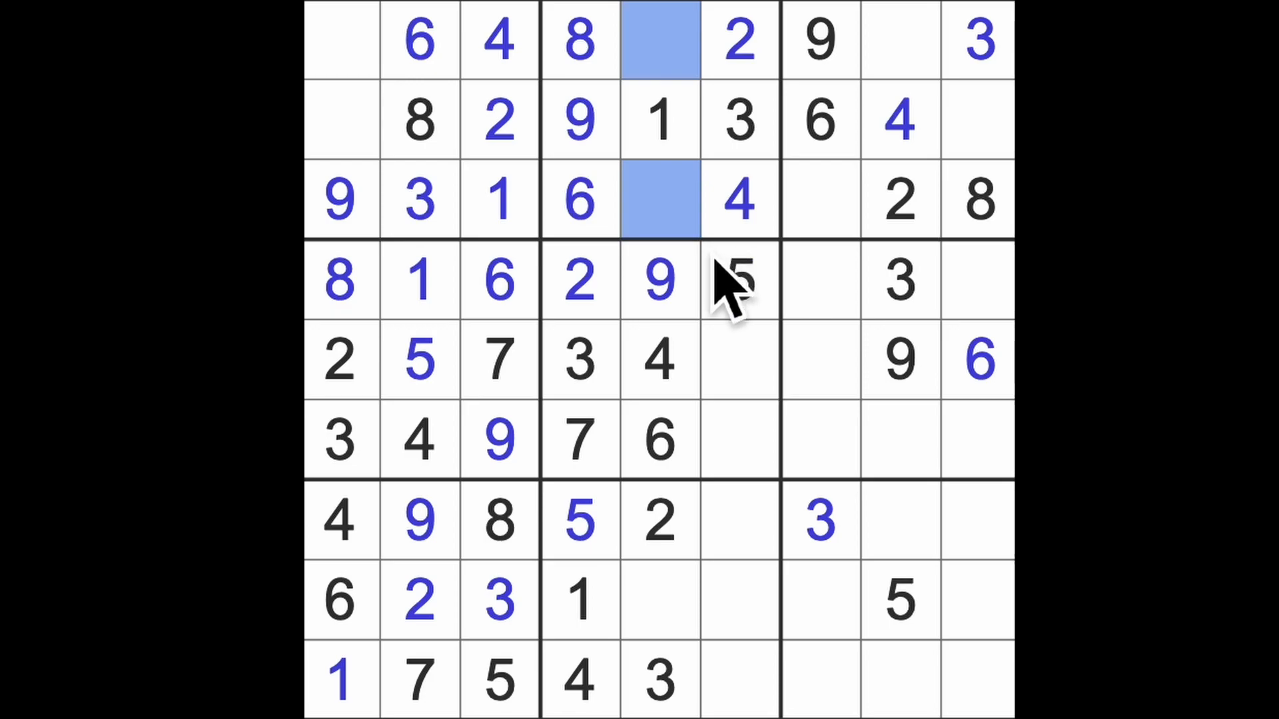
{"action": "left_click", "coordinate": [663, 601]}
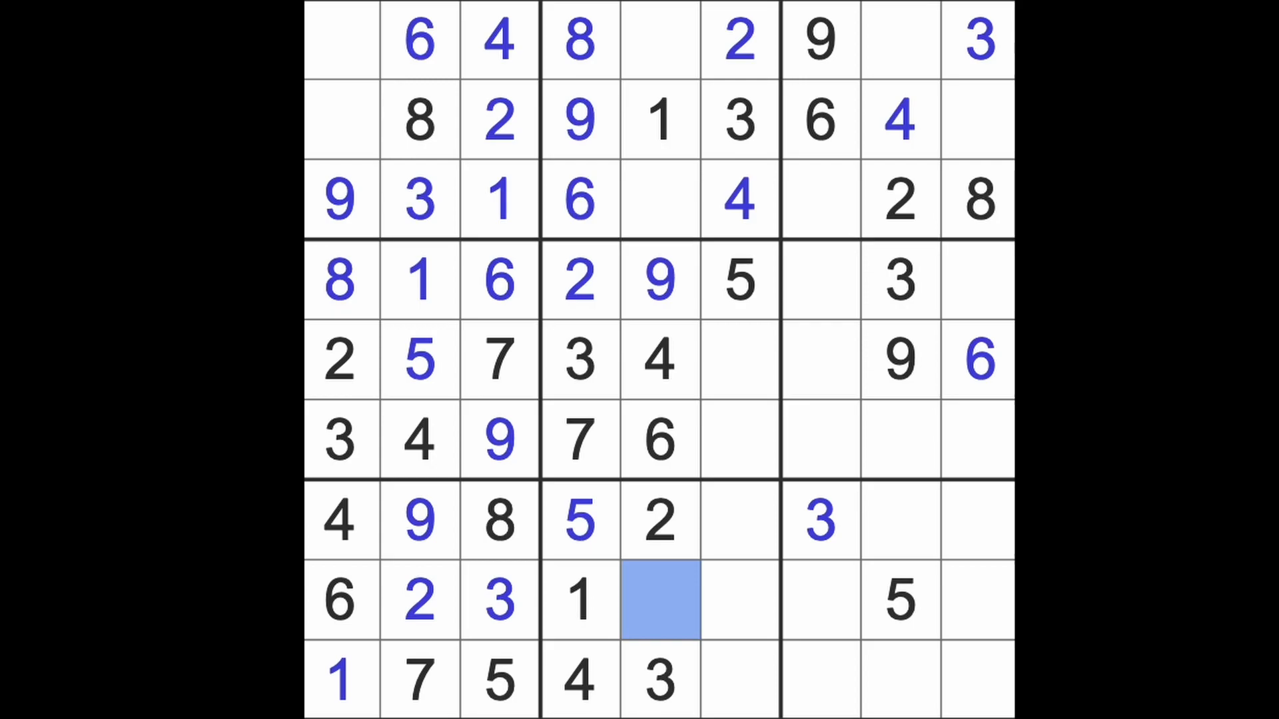
{"action": "type", "text": "8"}
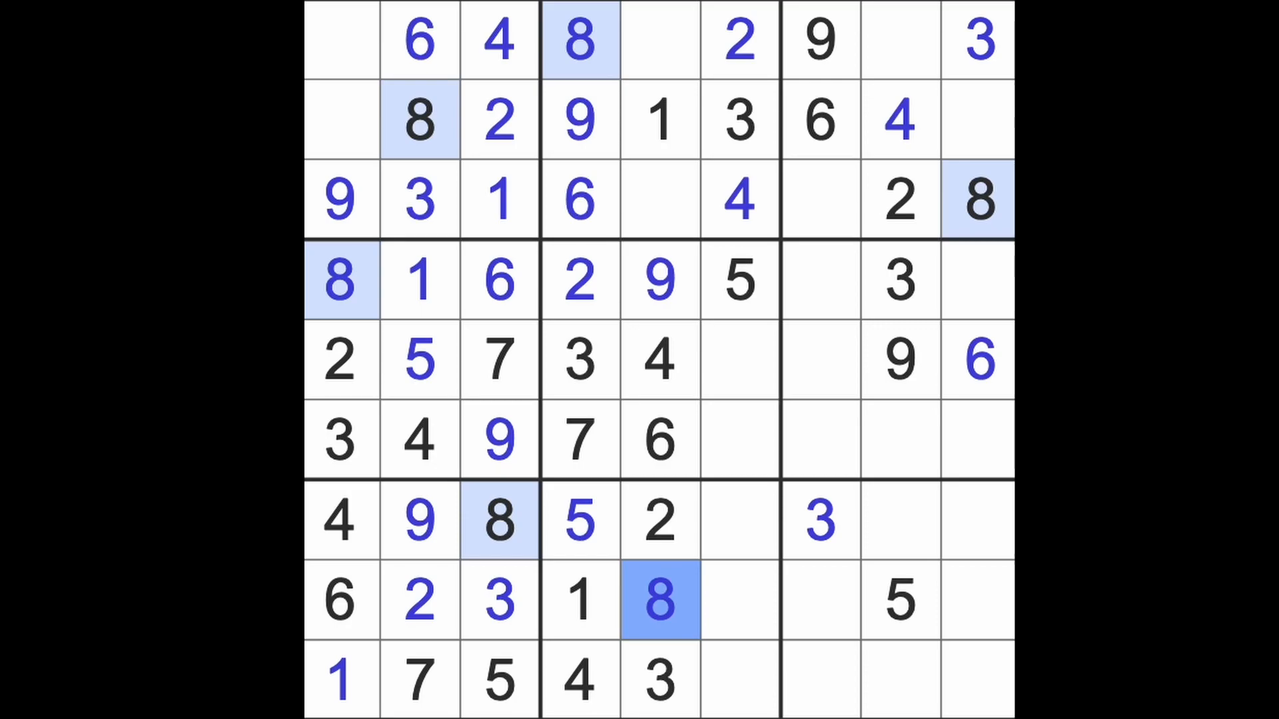
Step: Highlight every placed 7 and 8 to locate where the 1 belongs in row 1
{"action": "left_click", "coordinate": [899, 610]}
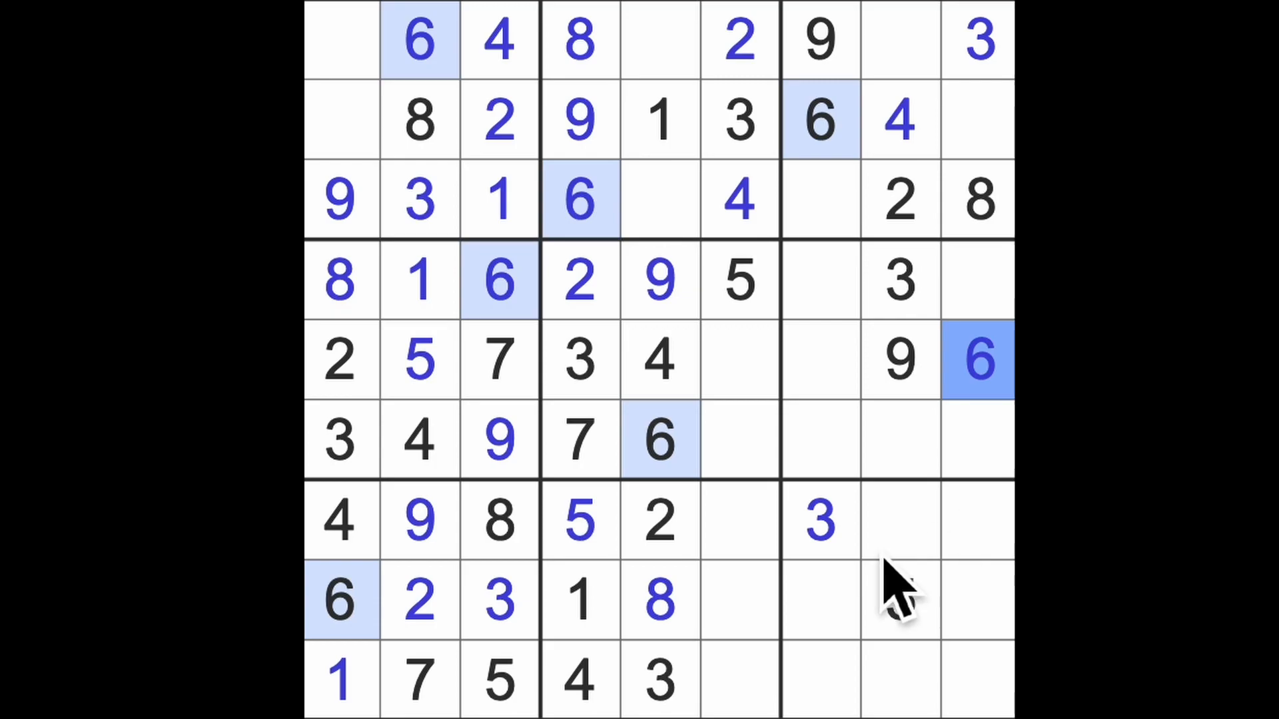
{"action": "left_click", "coordinate": [420, 680]}
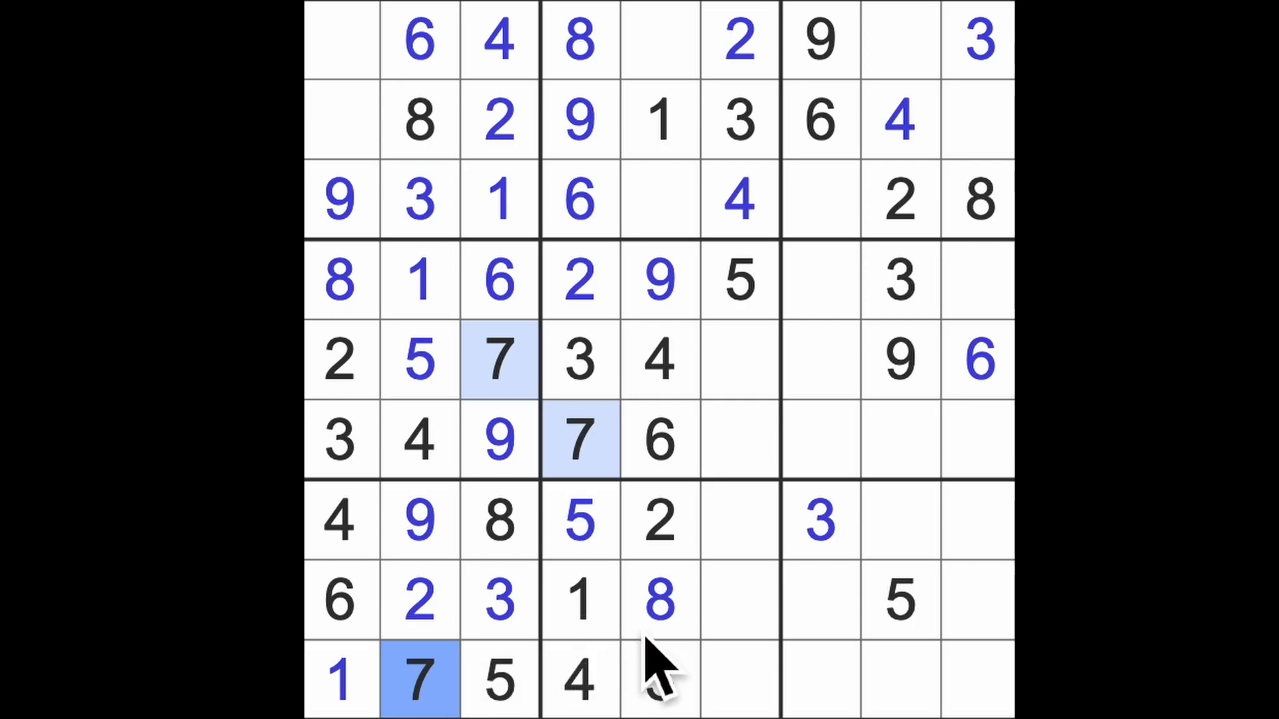
{"action": "left_click", "coordinate": [658, 606]}
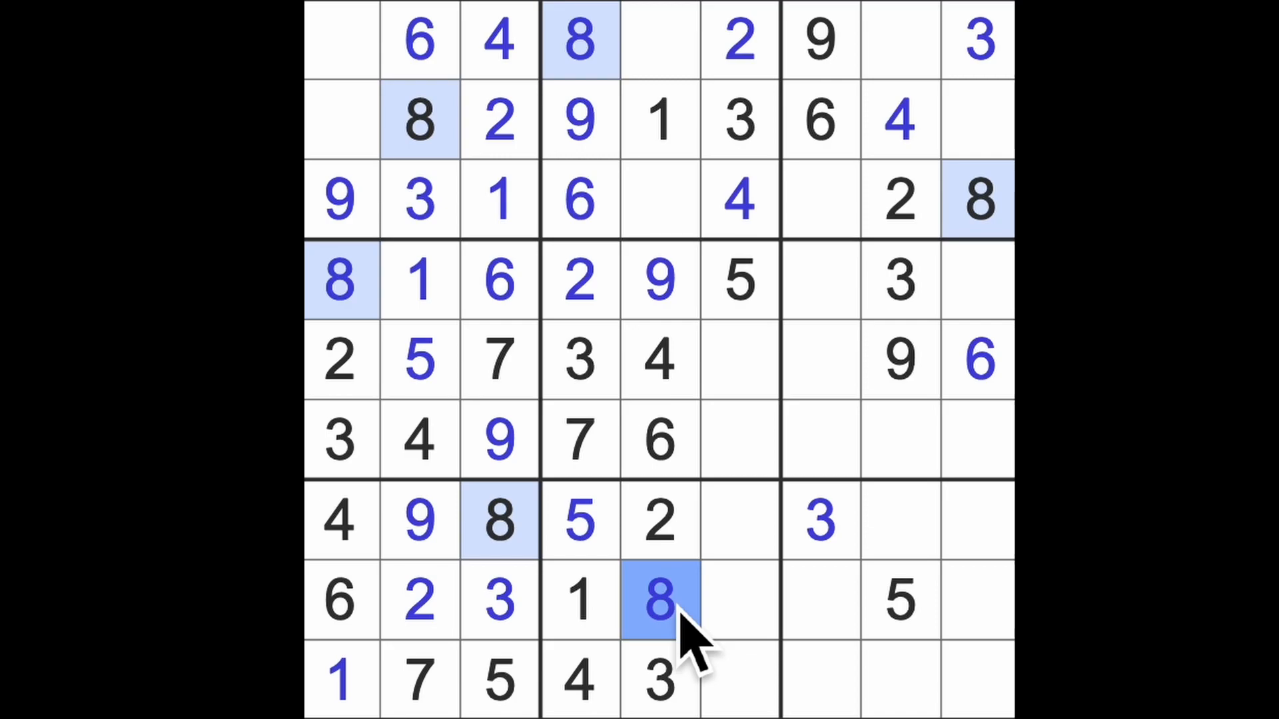
{"action": "mouse_move", "coordinate": [884, 447]}
{"action": "type", "text": "1"}
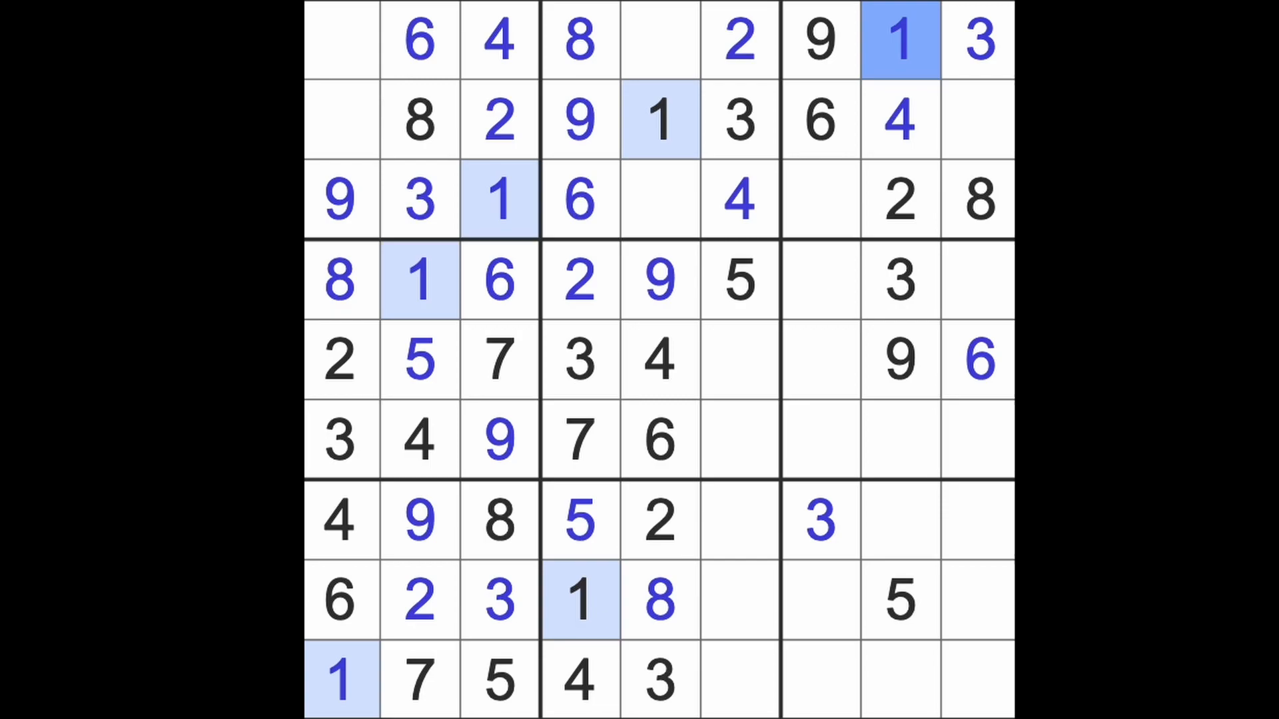
Step: Enter 7 in the empty row 7, column 8 cell of the lower-right box
{"action": "left_click", "coordinate": [898, 520]}
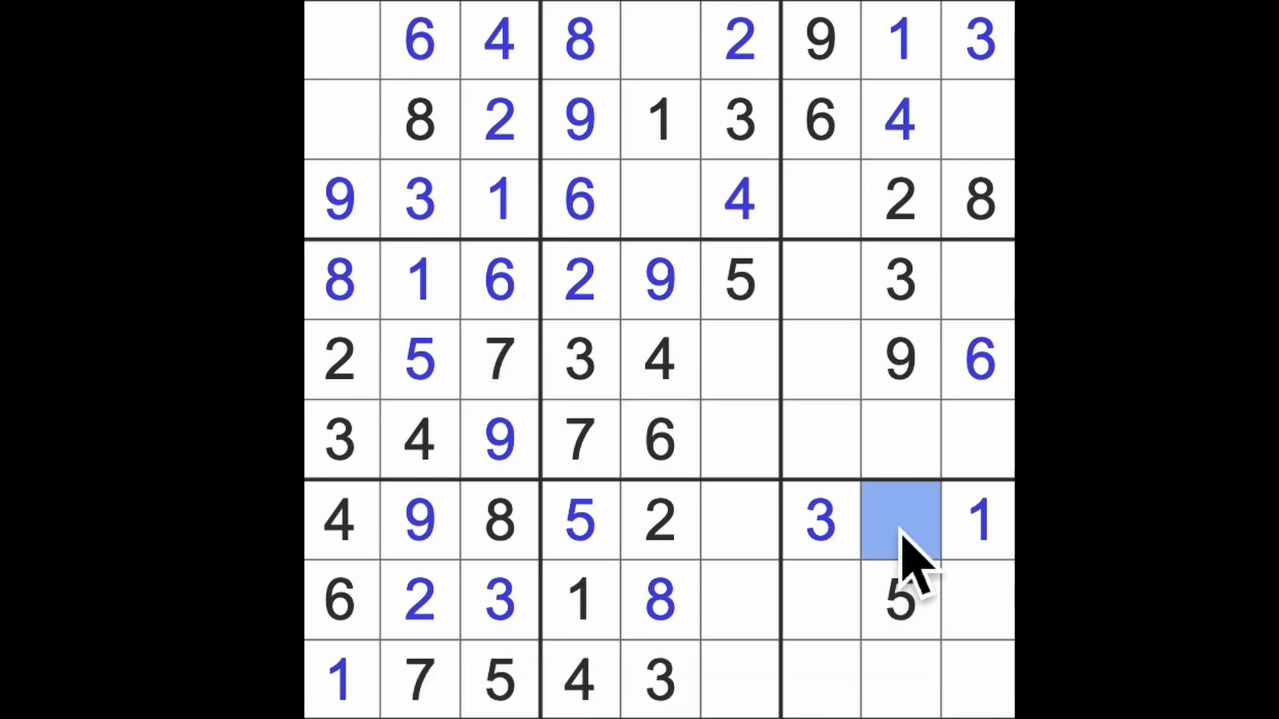
{"action": "type", "text": "7"}
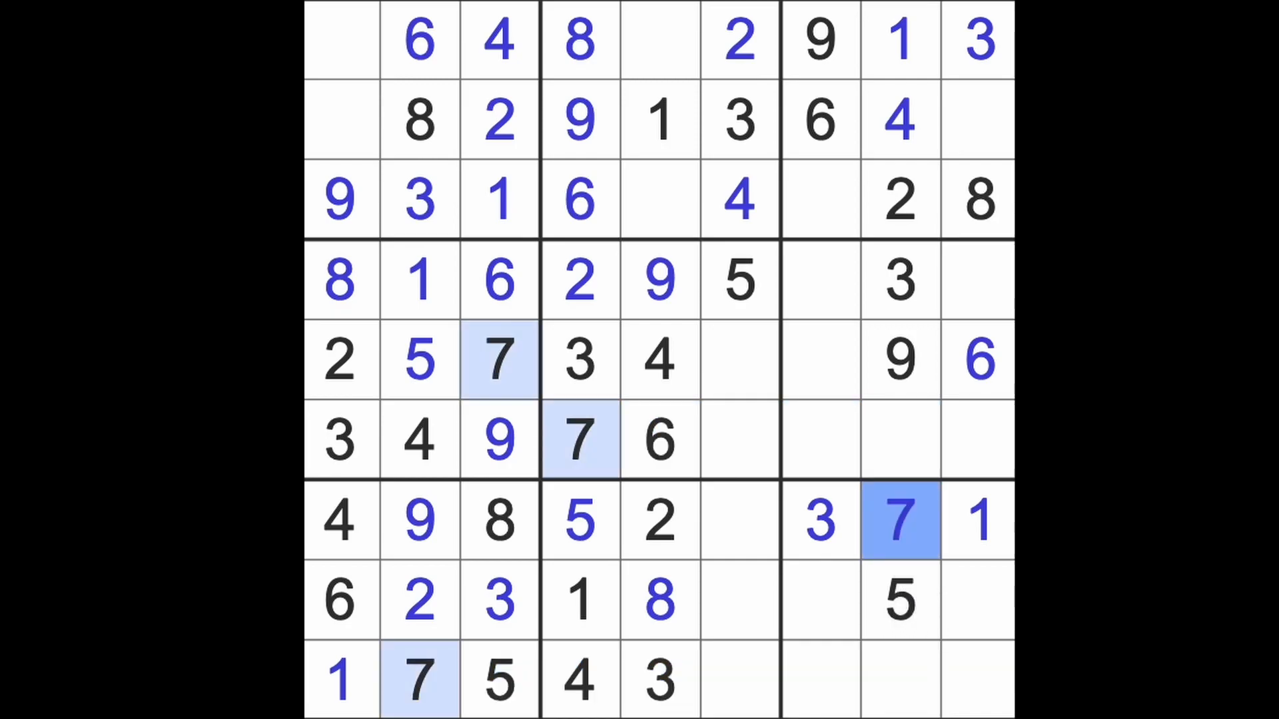
{"action": "mouse_move", "coordinate": [1006, 400]}
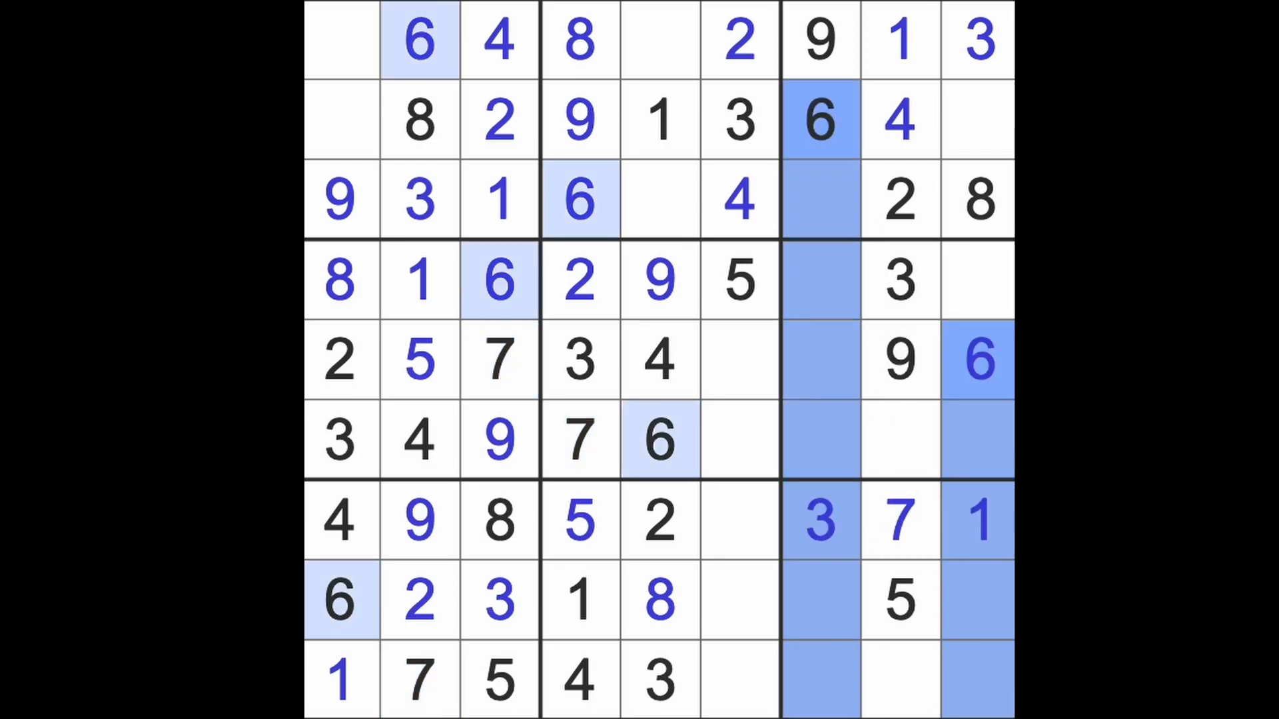
Step: Enter 6, 7, 9 down column 6, plus 6, 7, 9 and 4s in rows 4, 8, 9
{"action": "left_click", "coordinate": [900, 680]}
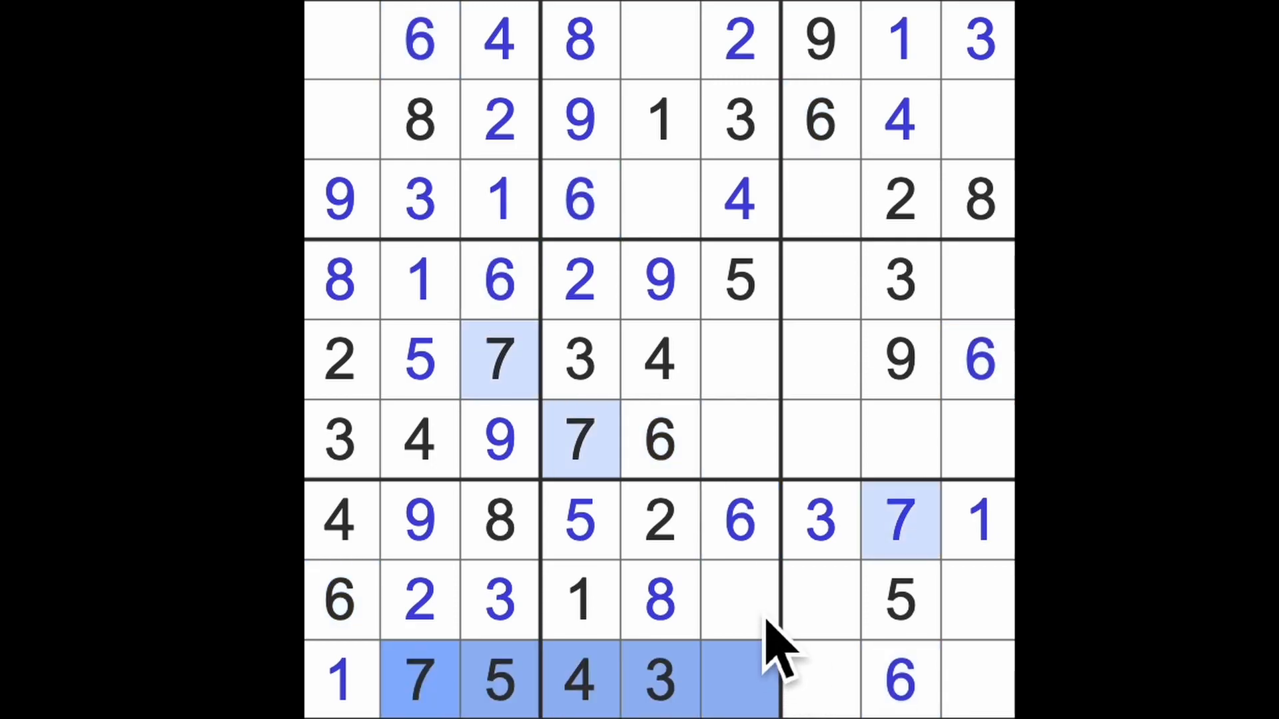
{"action": "left_click", "coordinate": [738, 601]}
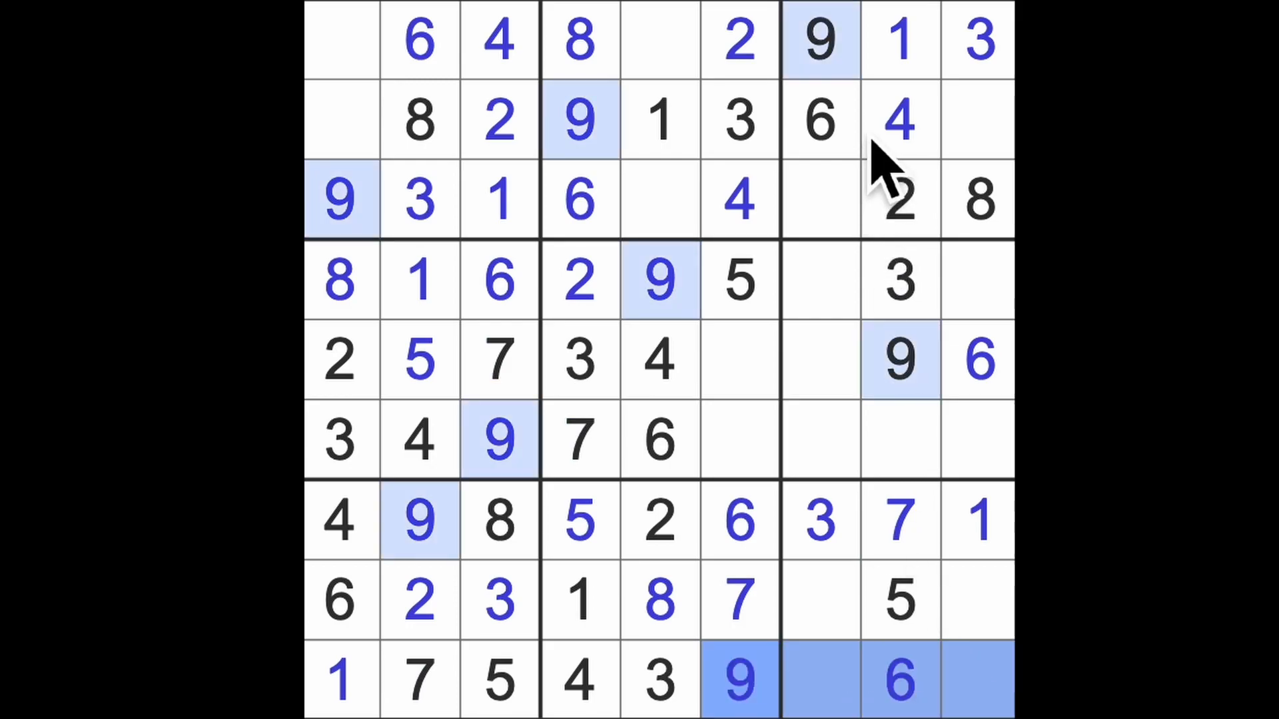
{"action": "left_click", "coordinate": [978, 602]}
{"action": "type", "text": "9"}
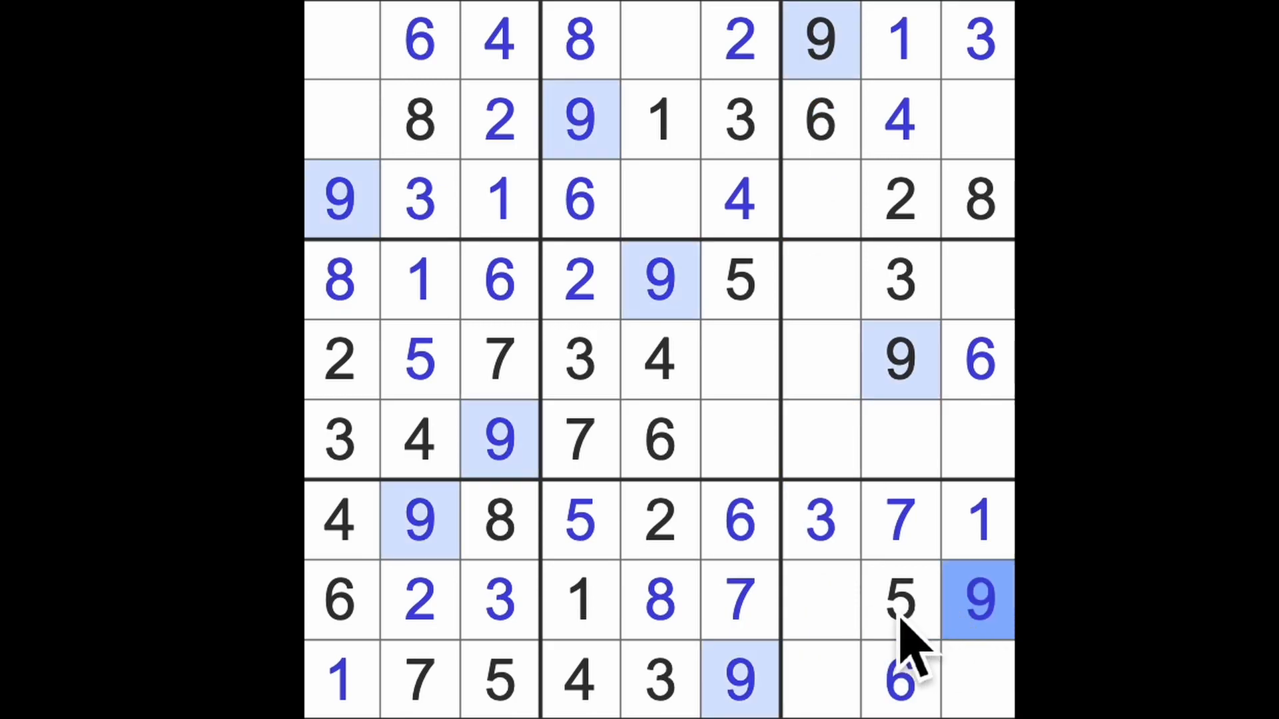
{"action": "left_click", "coordinate": [818, 601]}
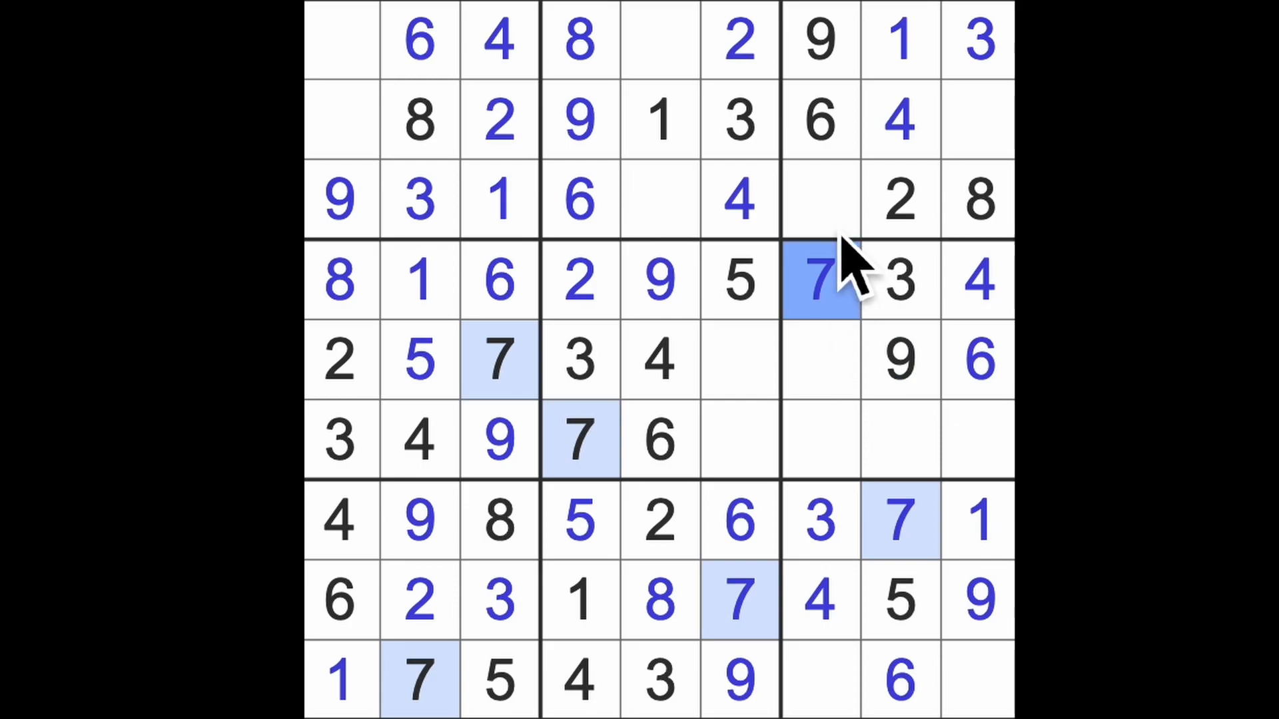
Step: Fill the last empty cells of rows 1–3 with 7s and 5s, and R6C9 with 5
{"action": "left_click", "coordinate": [975, 121]}
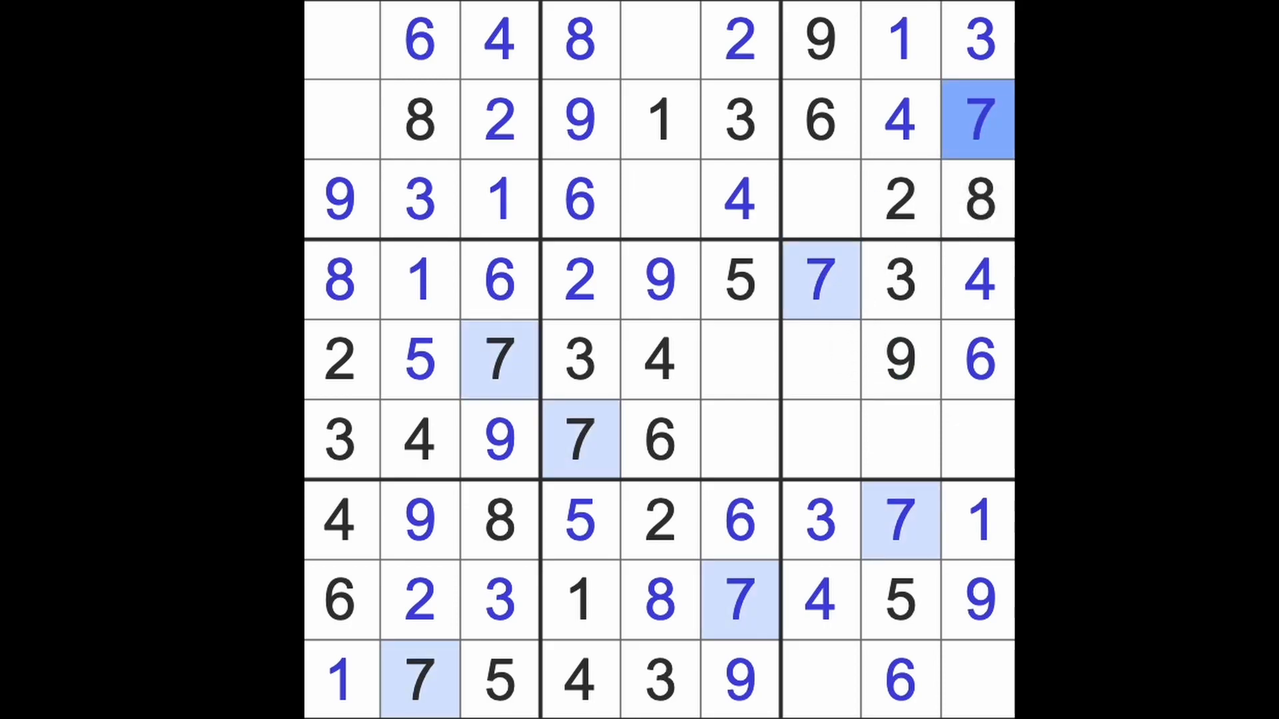
{"action": "left_click", "coordinate": [341, 40]}
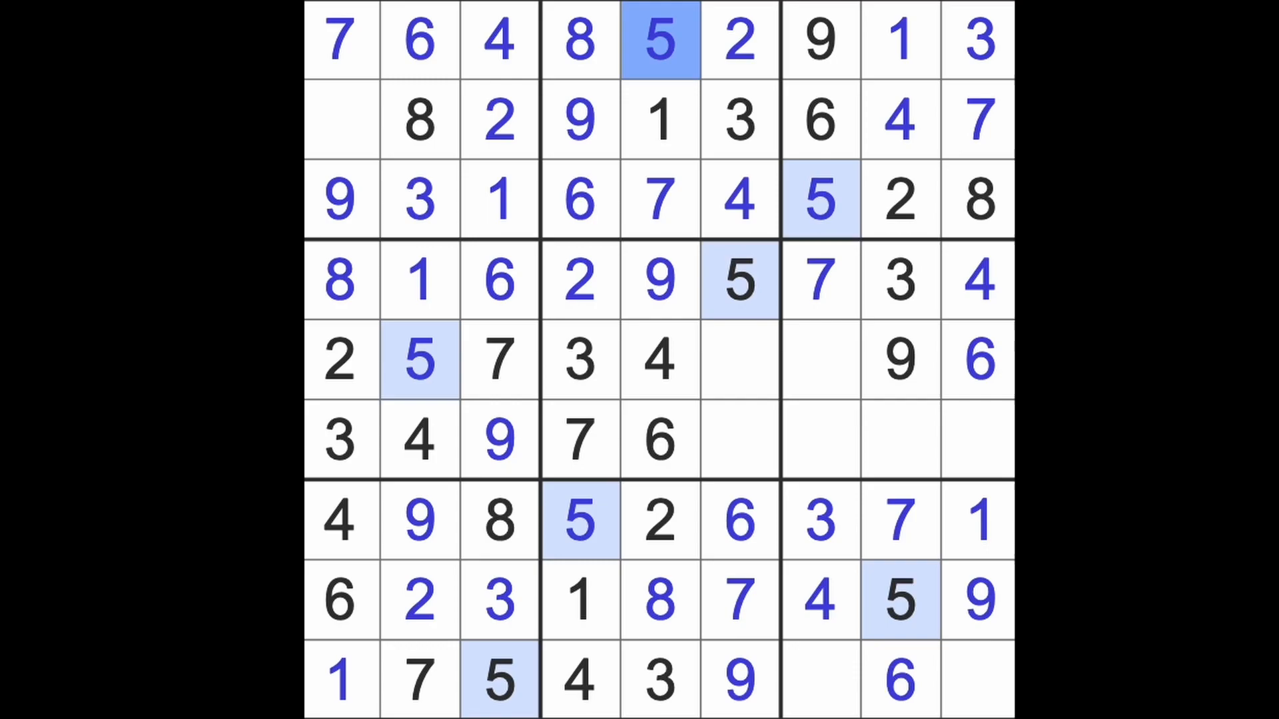
{"action": "left_click", "coordinate": [340, 122]}
{"action": "type", "text": "5"}
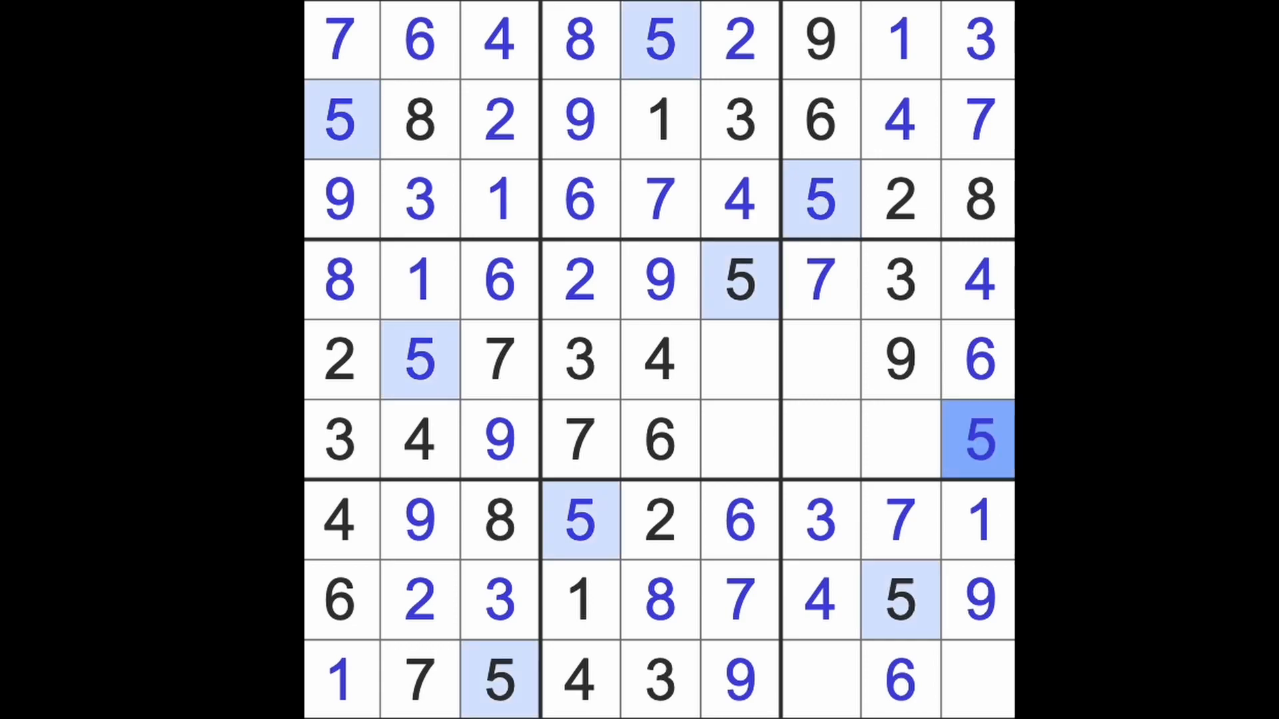
{"action": "left_click", "coordinate": [975, 680]}
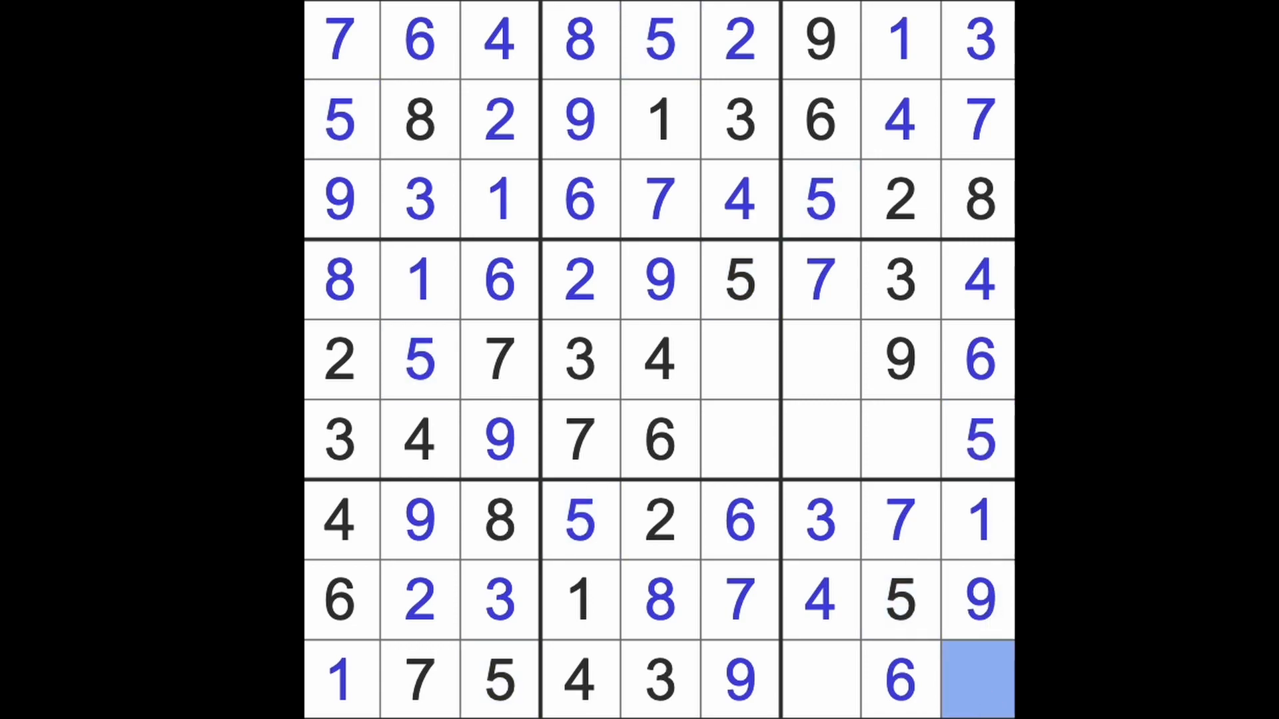
Step: Enter 2 in R9C9 and R6C7, and 8 in R9C7
{"action": "type", "text": "2"}
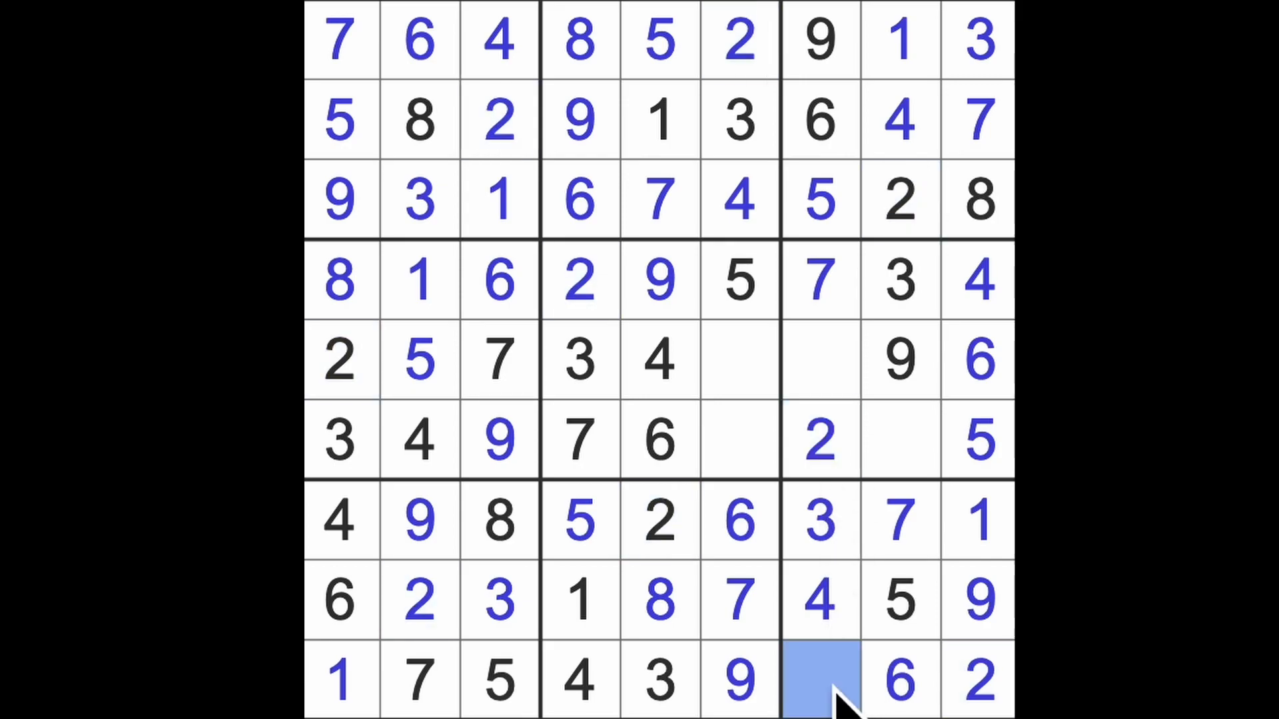
{"action": "left_click", "coordinate": [819, 681]}
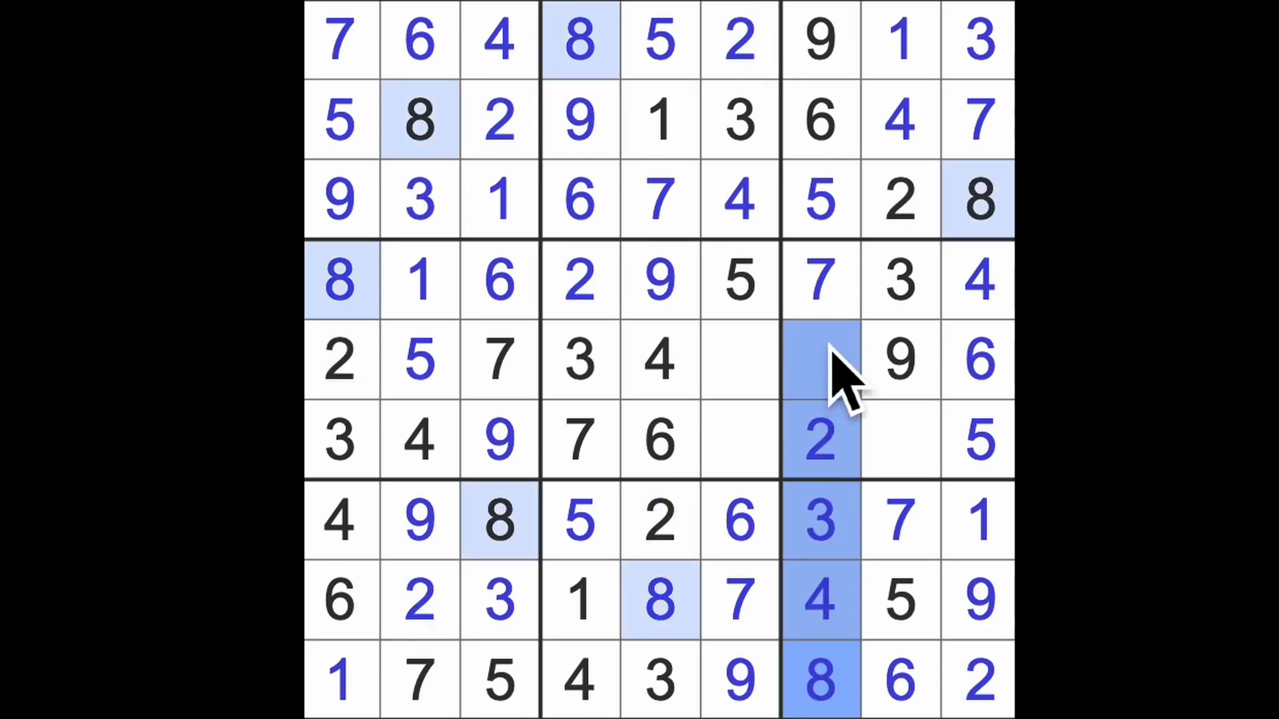